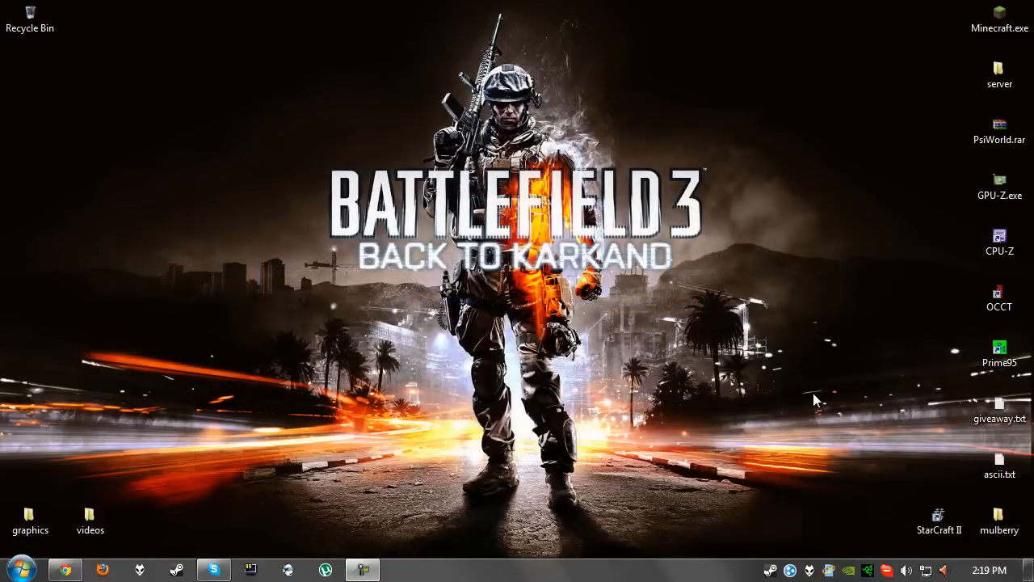
mouse_move(833, 334)
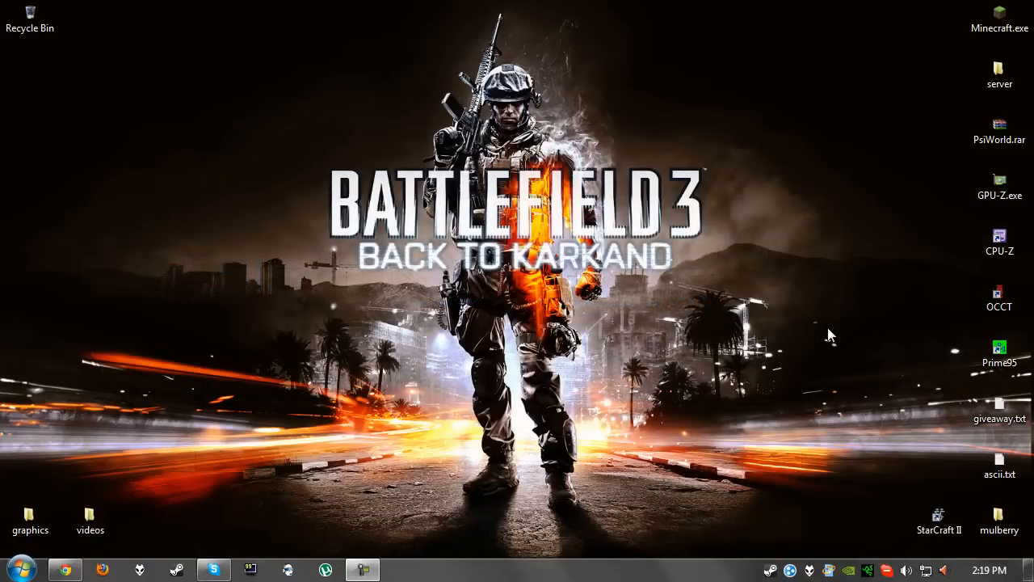
mouse_move(719, 279)
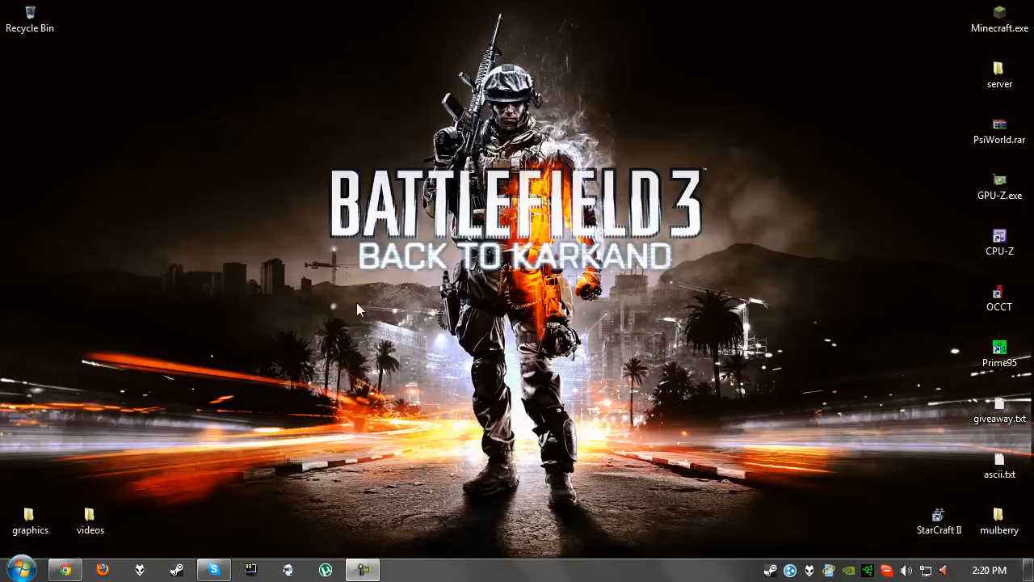
mouse_move(231, 386)
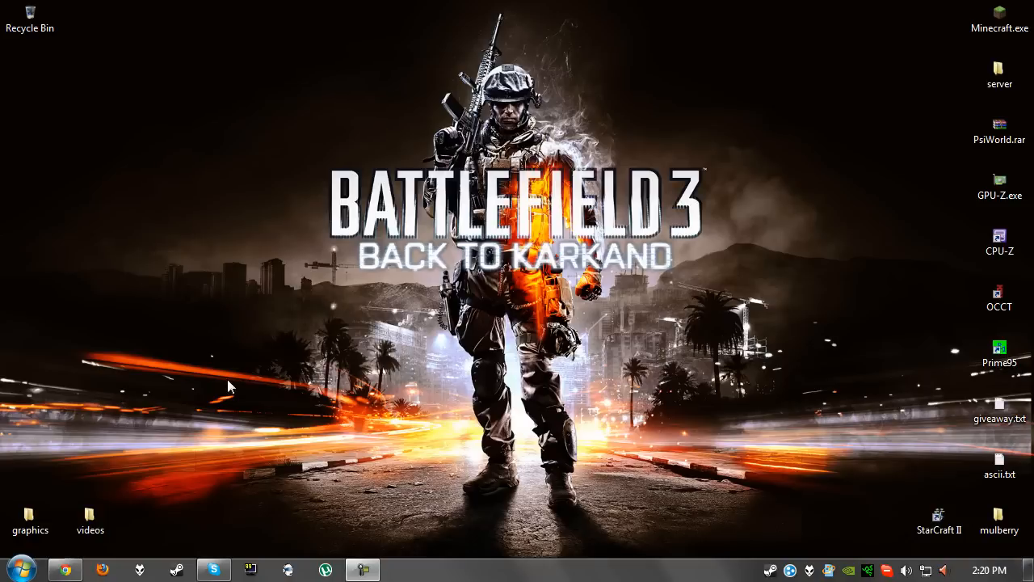
mouse_move(119, 514)
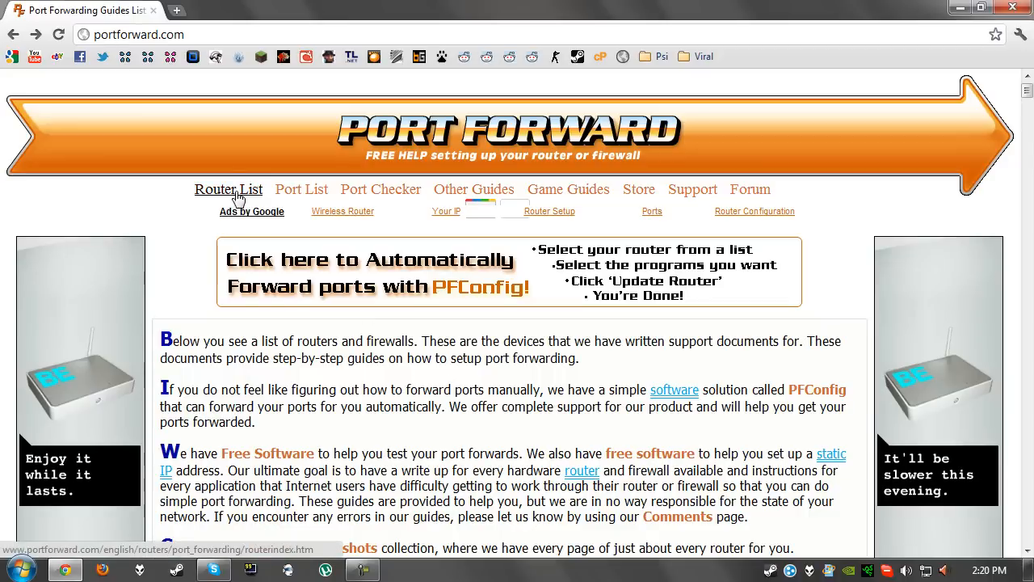
click(229, 189)
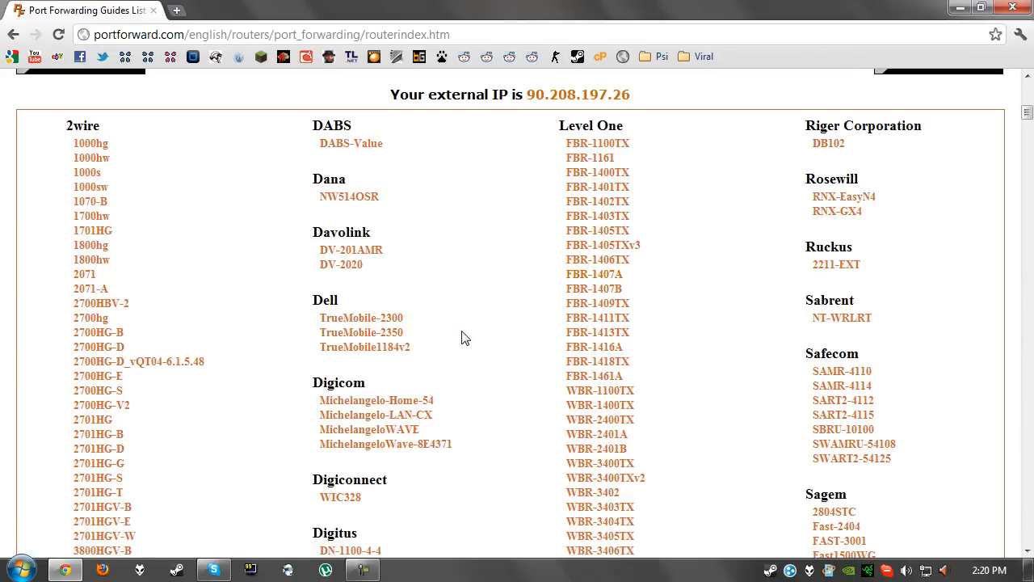
mouse_move(480, 280)
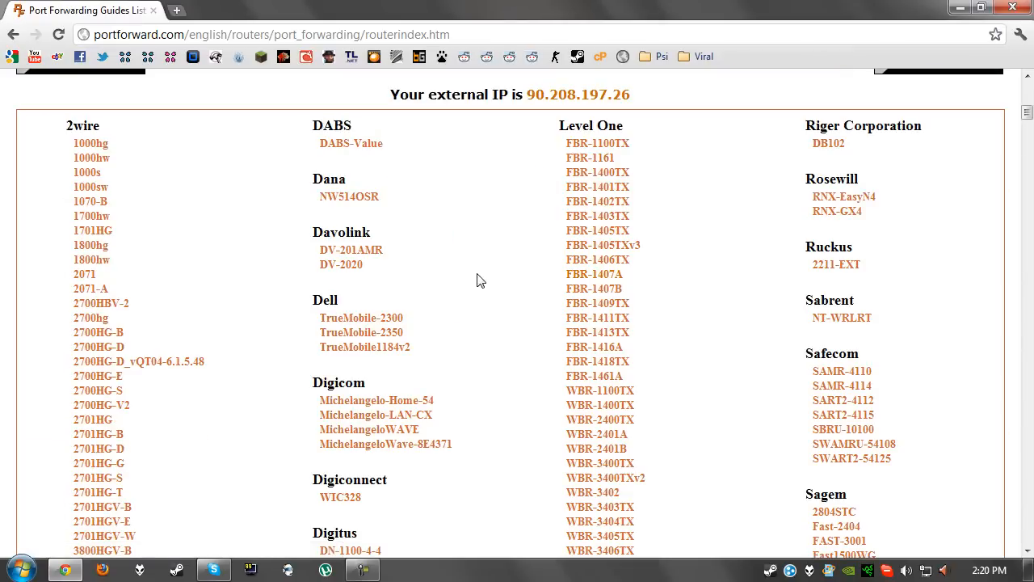
scroll(down, 3)
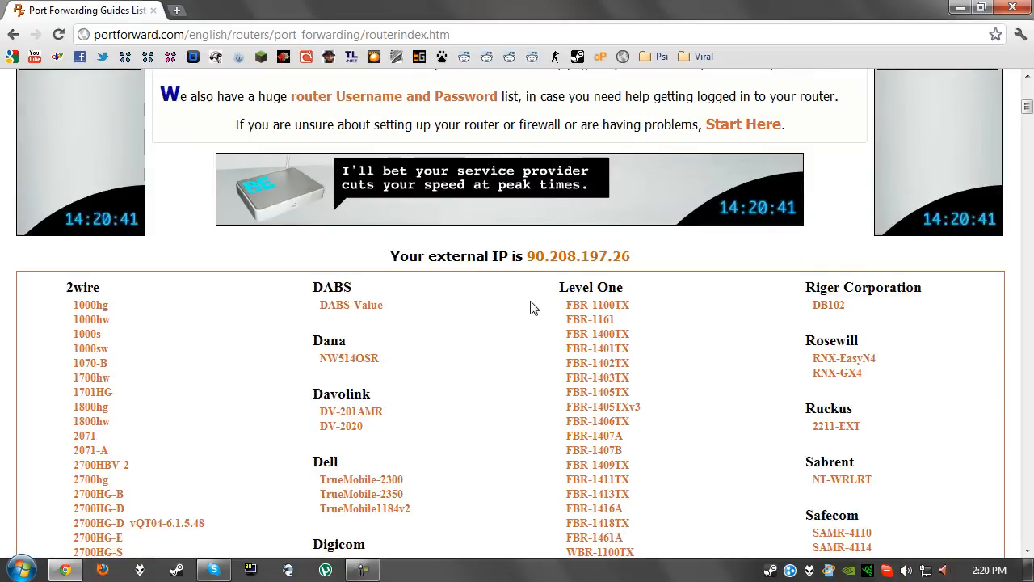
scroll(down, 3)
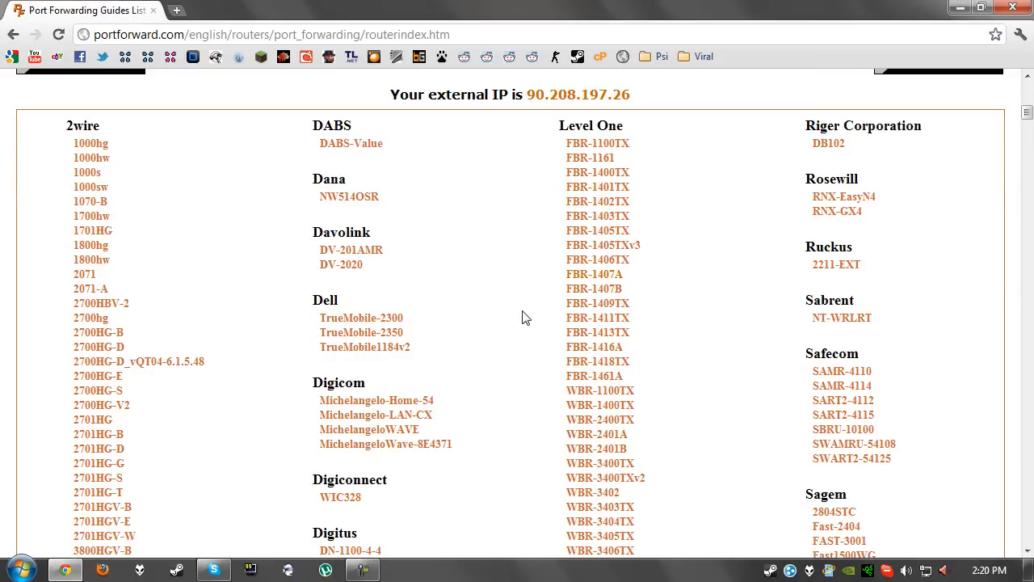
mouse_move(523, 305)
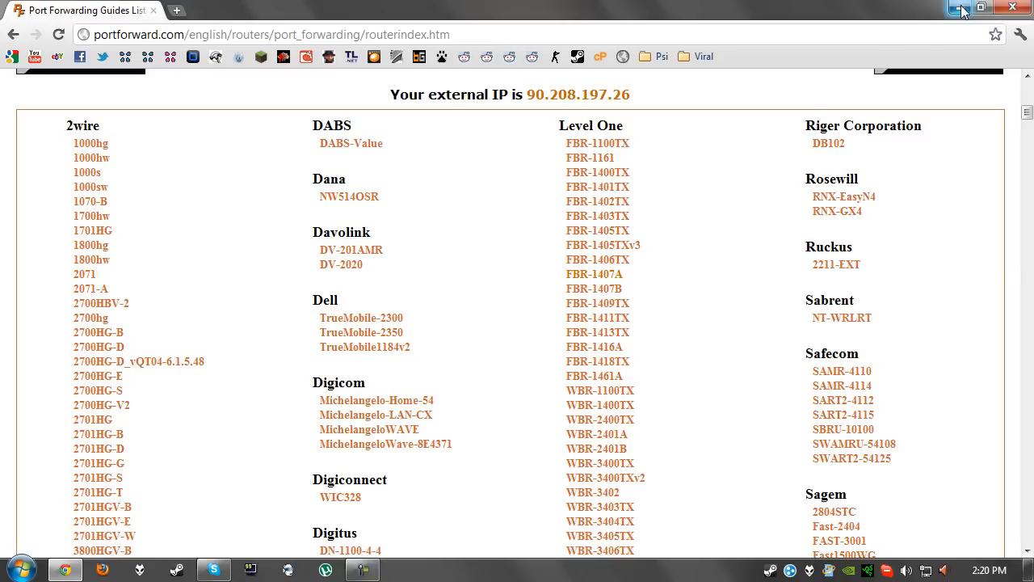
mouse_move(963, 11)
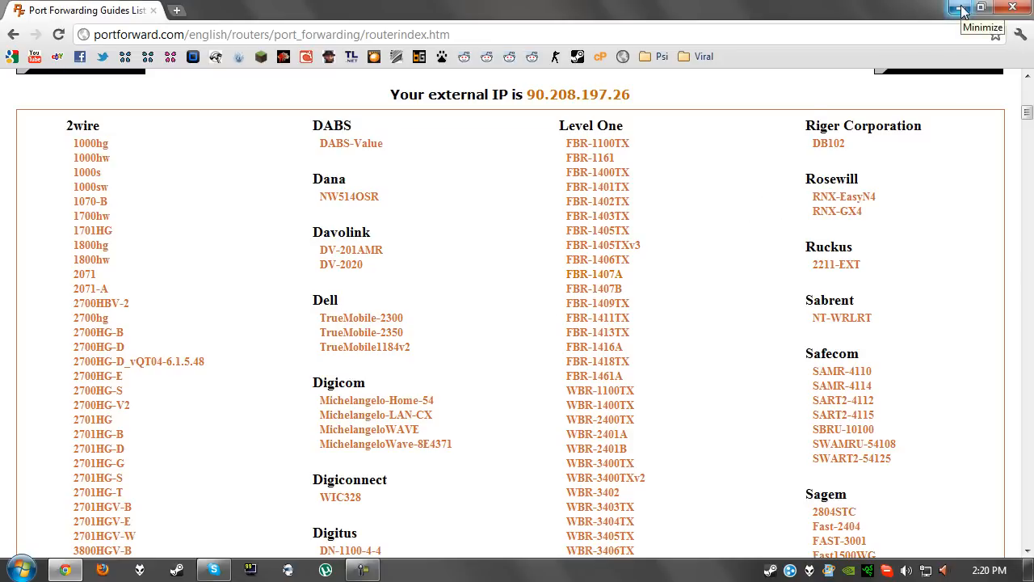
Launch Command Prompt from Start search and run ipconfig to find gateway 192.168.0.1.
click(958, 8)
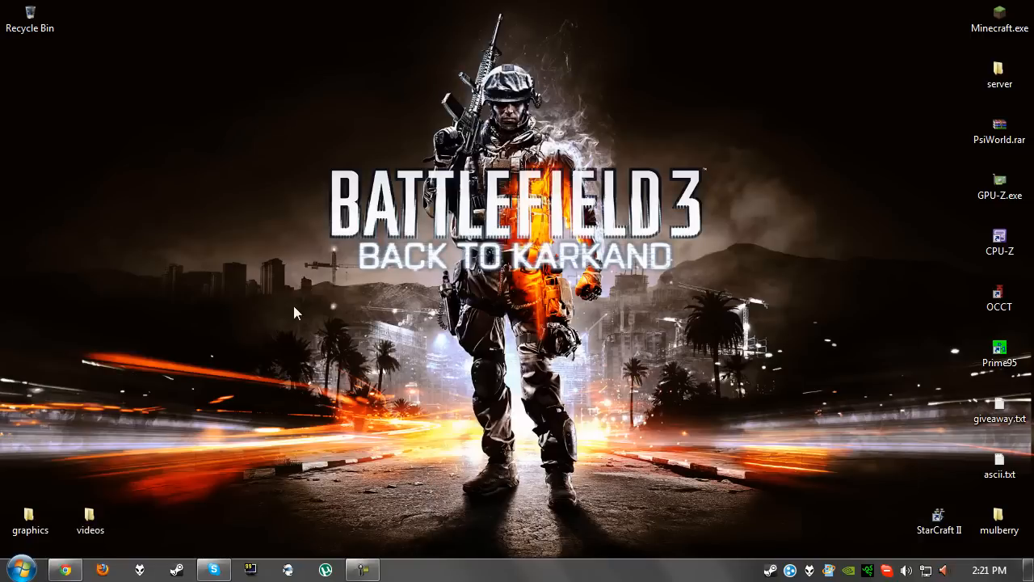
click(12, 569)
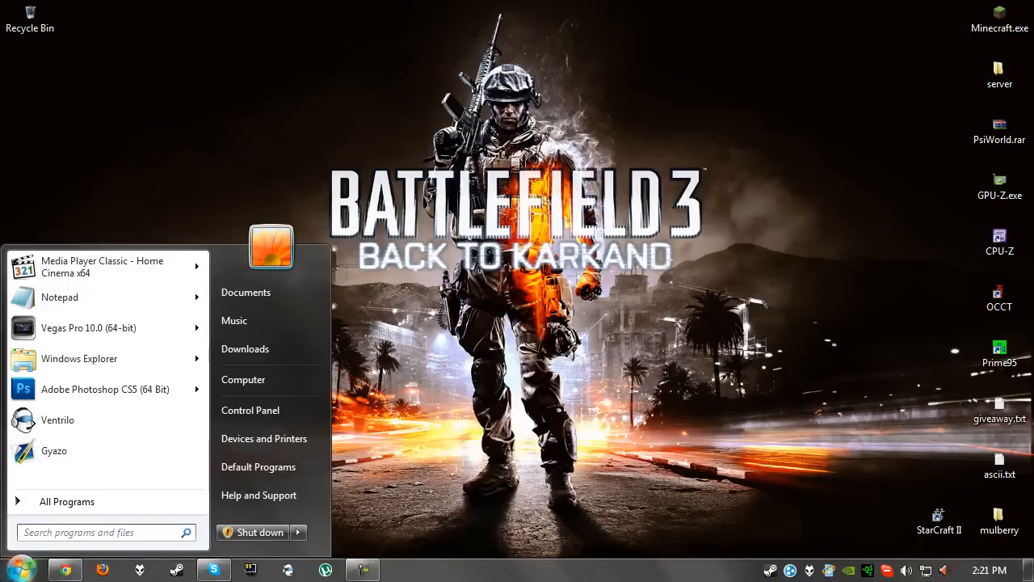
text(cm)
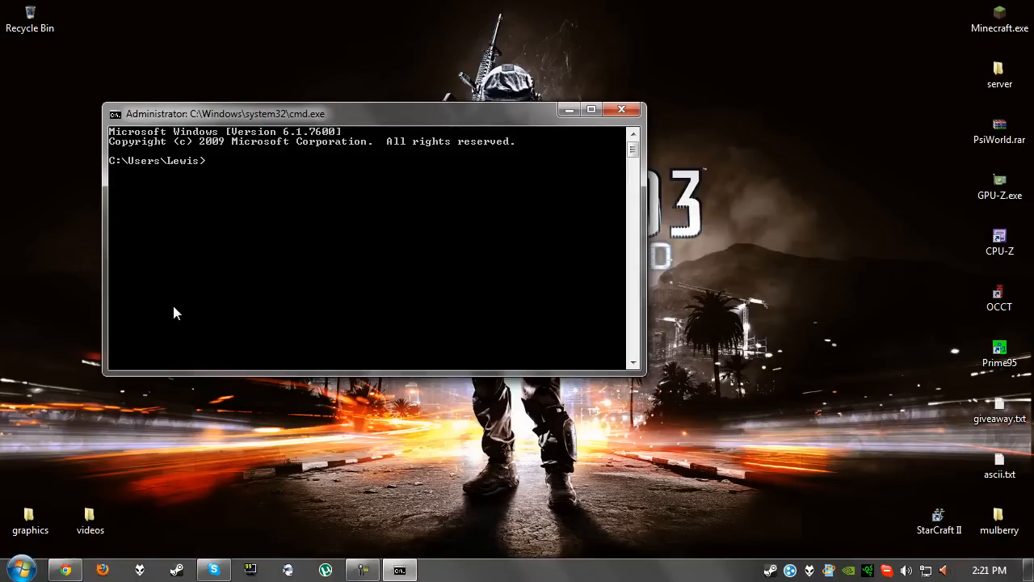
text(ipco)
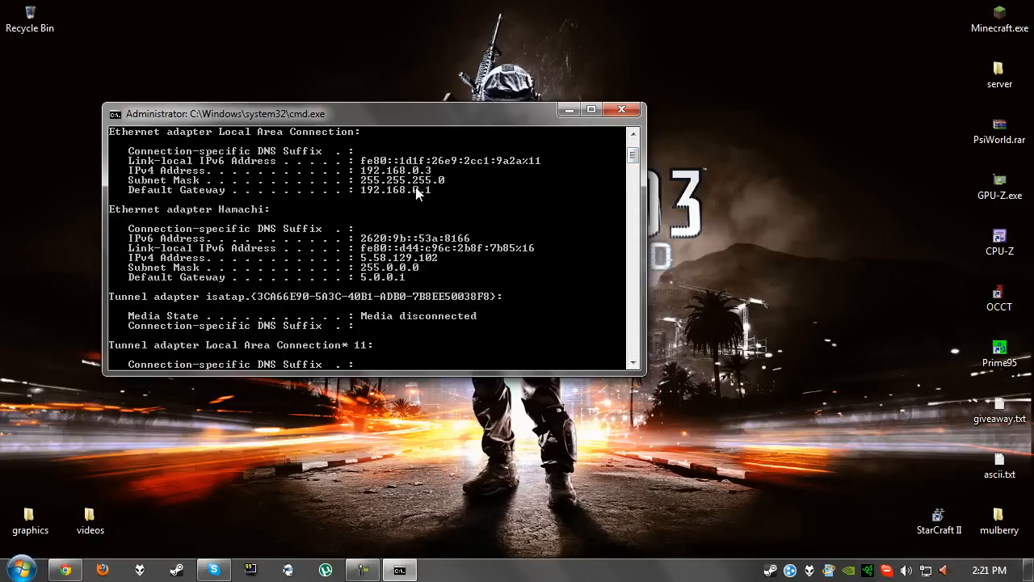
mouse_move(442, 212)
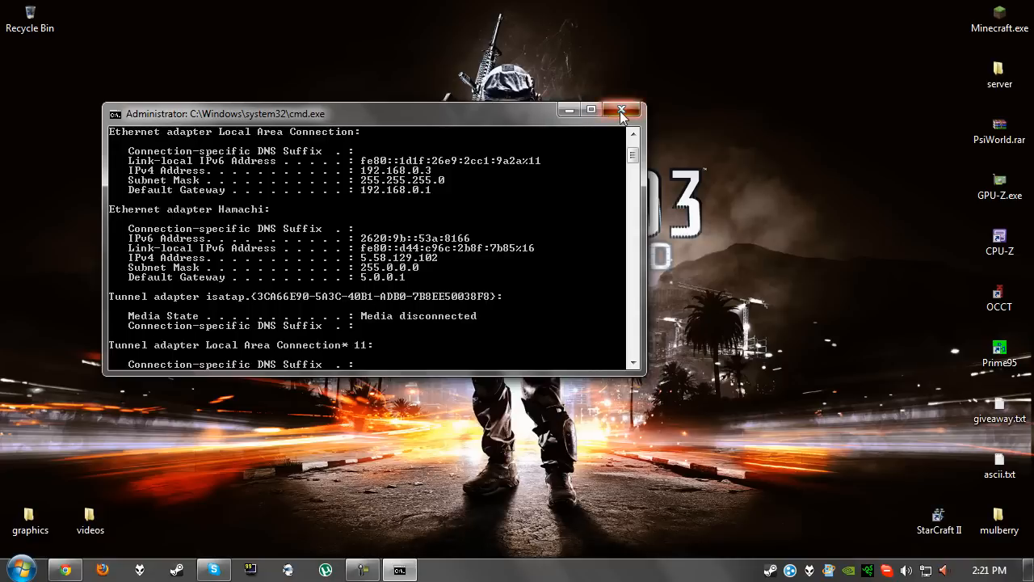
Close Command Prompt and log in to the NETGEAR router at 192.168.0.1 with admin credentials.
click(622, 109)
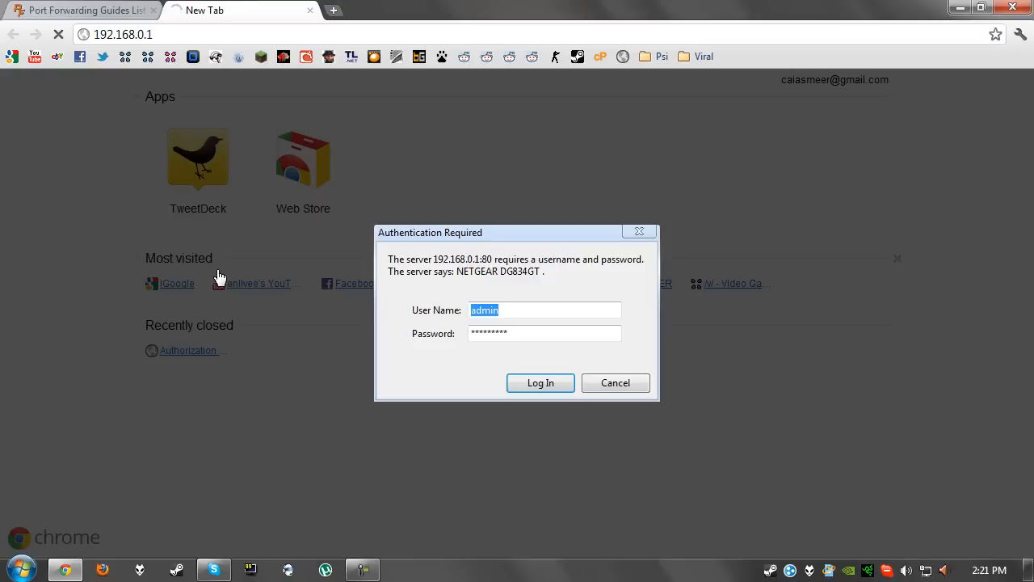
click(540, 382)
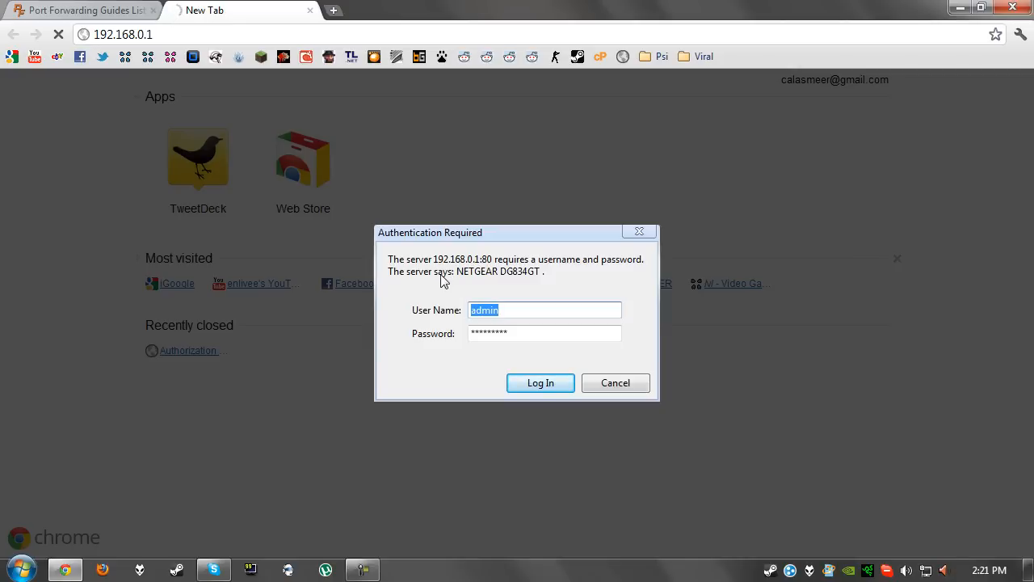
click(540, 382)
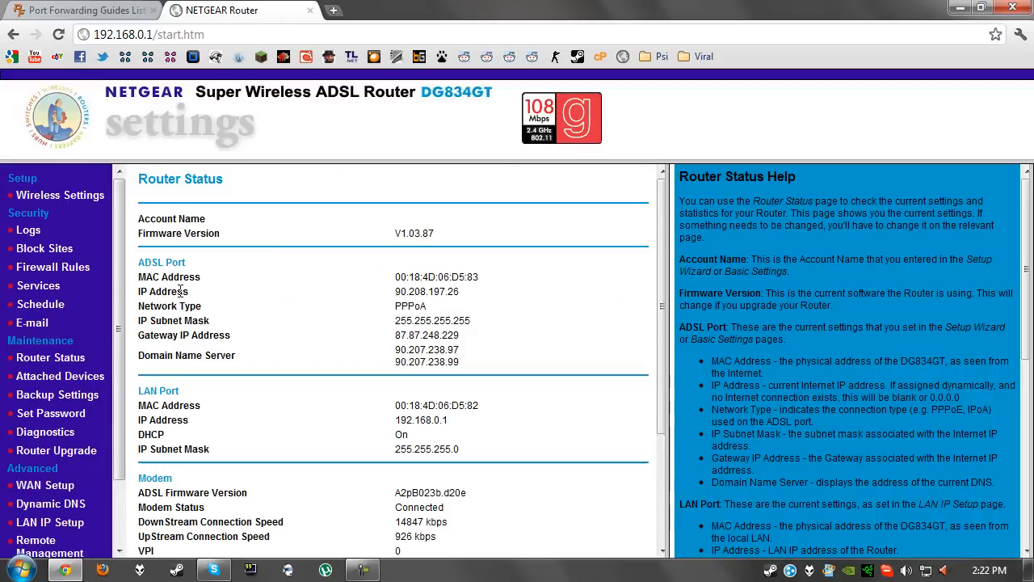
Add a custom service named Terraria, type TCP/UDP, start and finish port 7777.
click(38, 285)
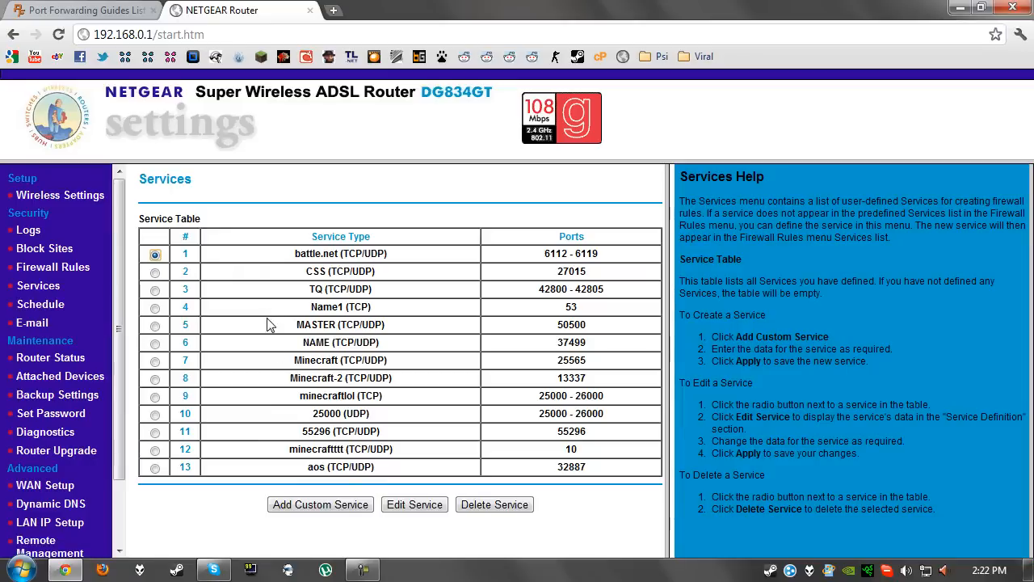
click(320, 505)
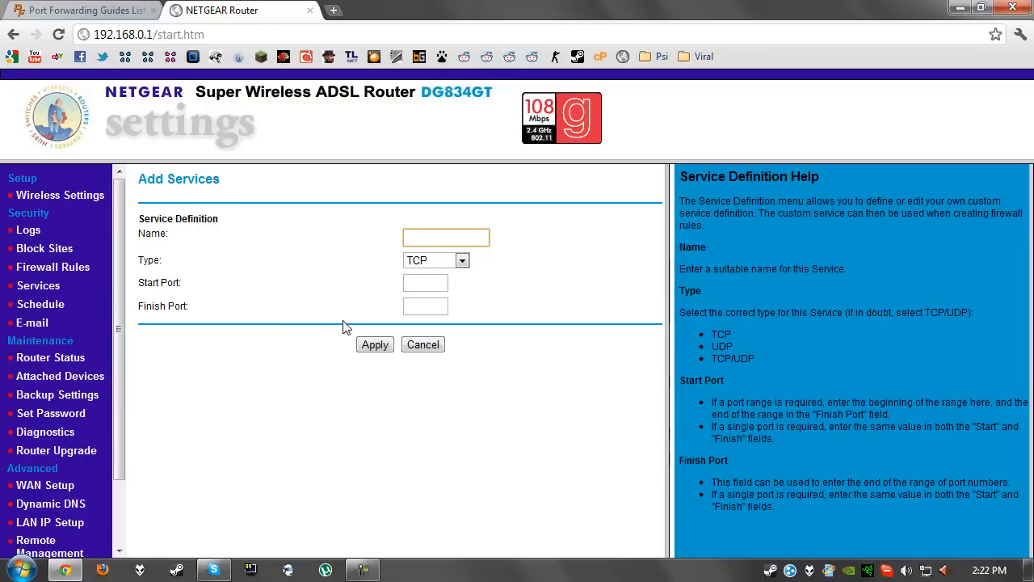
text(Terraria)
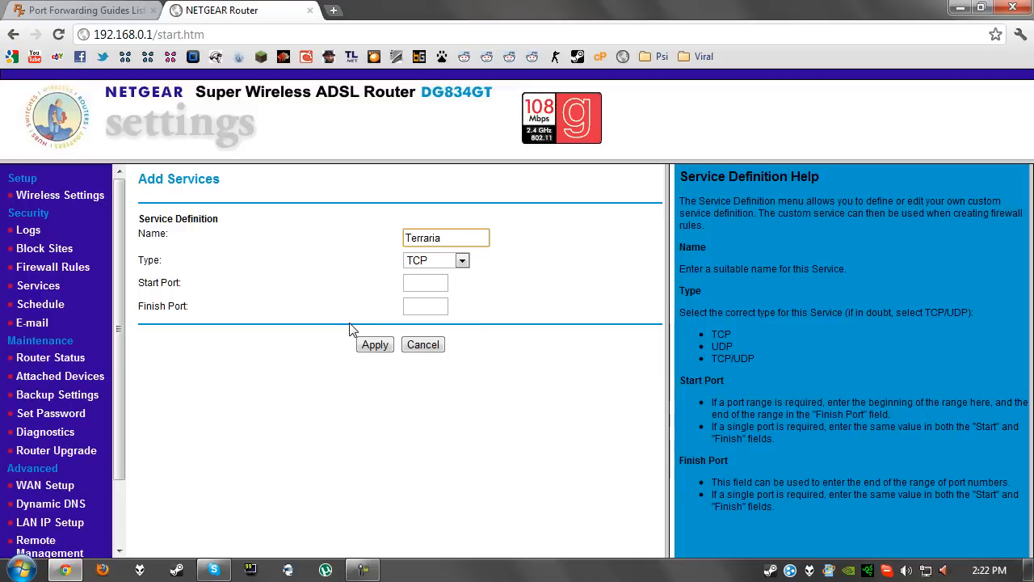
click(436, 259)
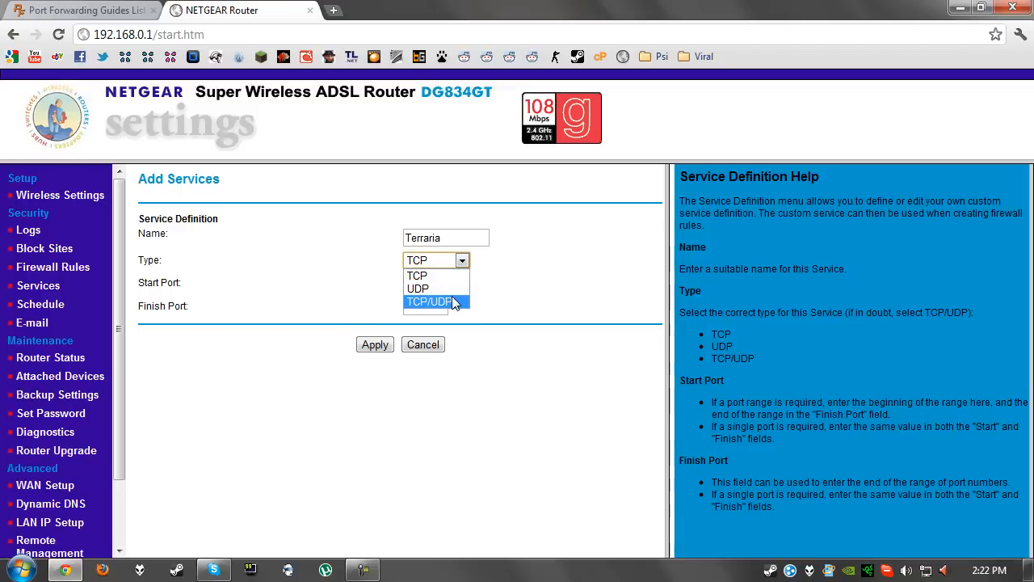
click(429, 301)
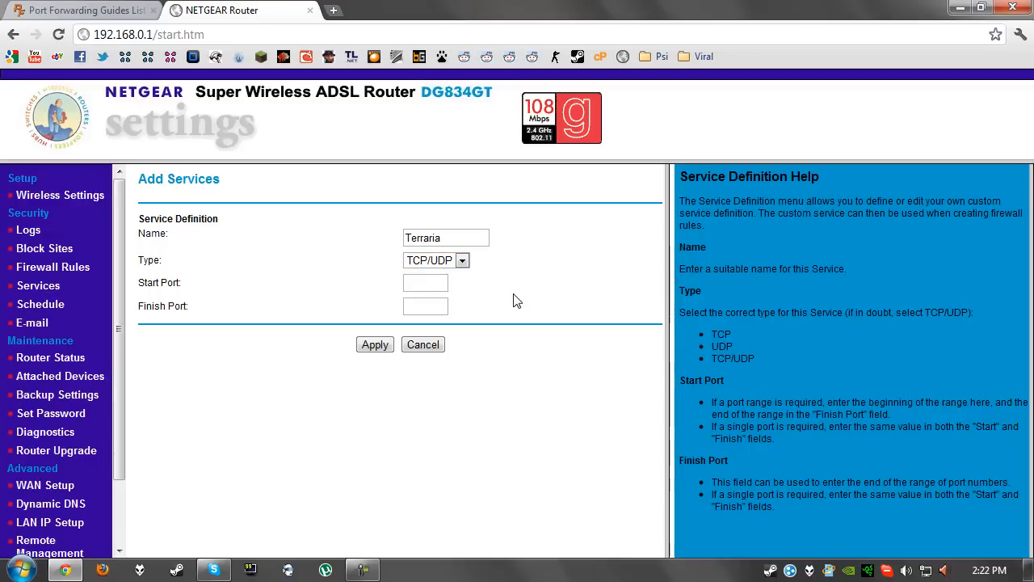
click(425, 282)
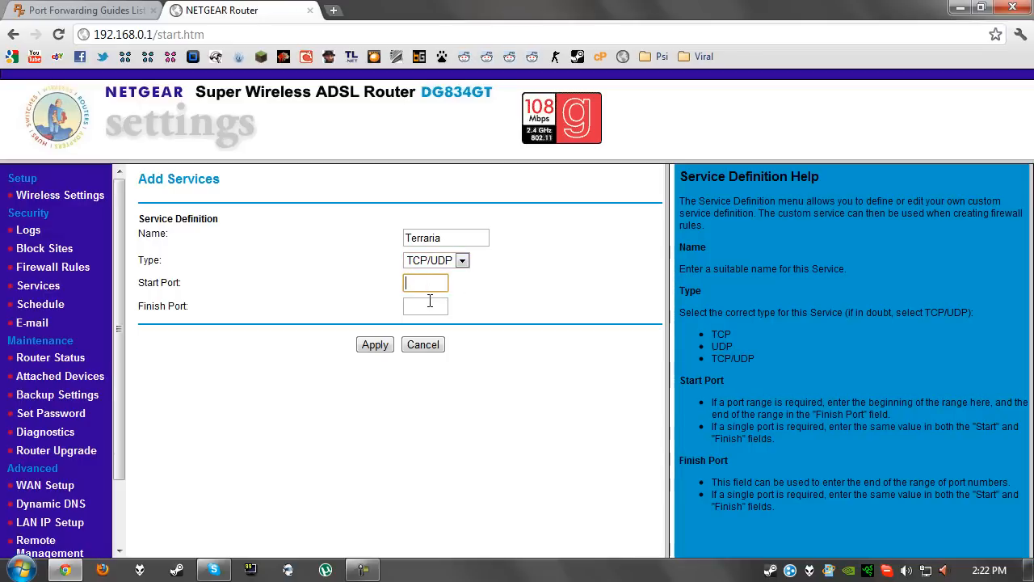
text(77)
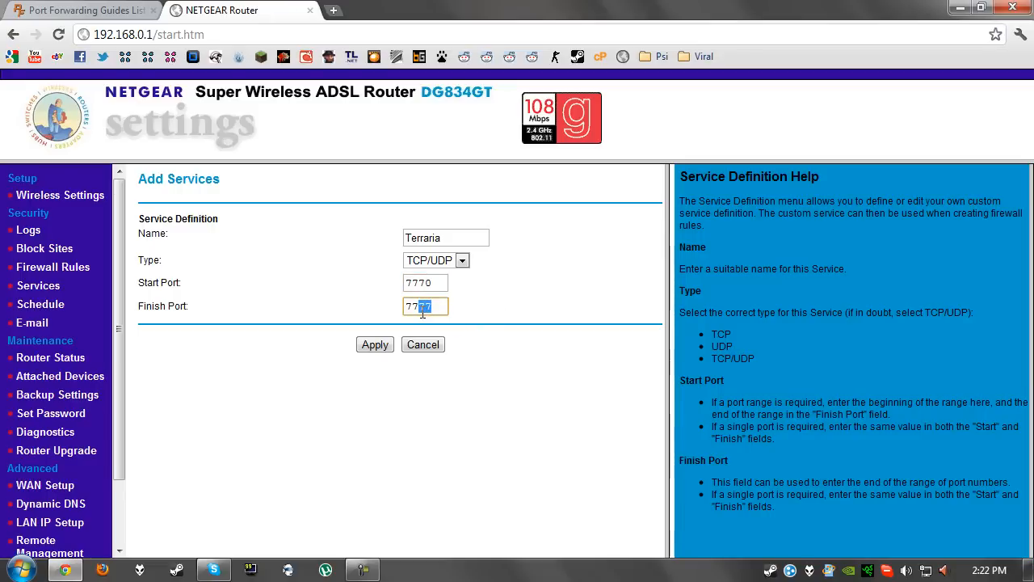
text(7780)
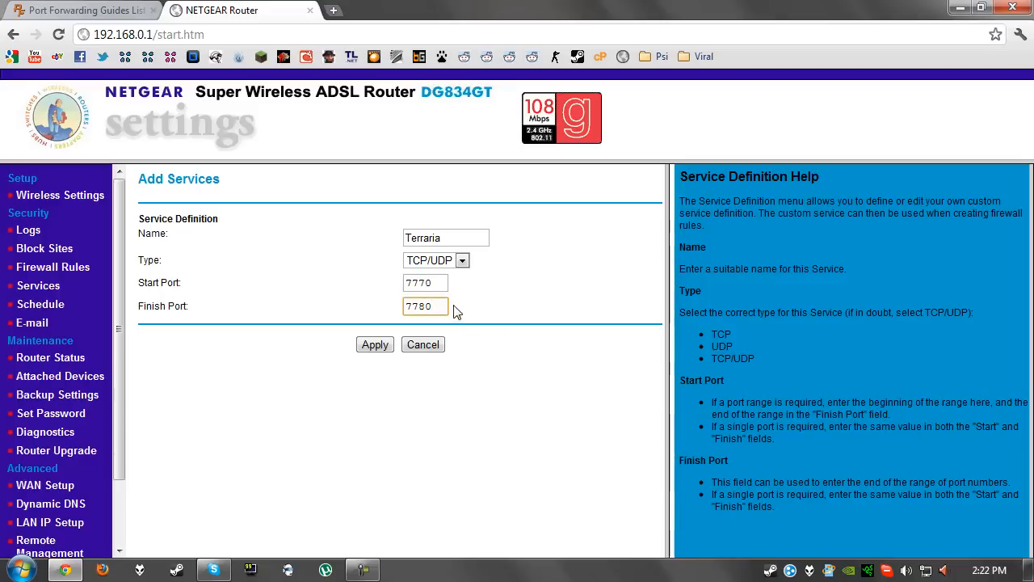
click(425, 283)
text(7777)
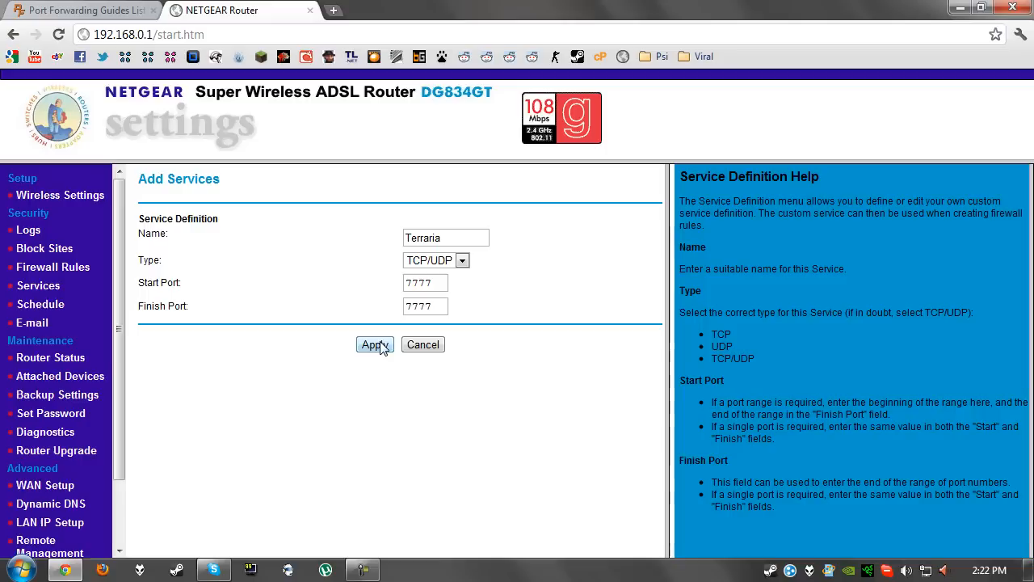
click(374, 344)
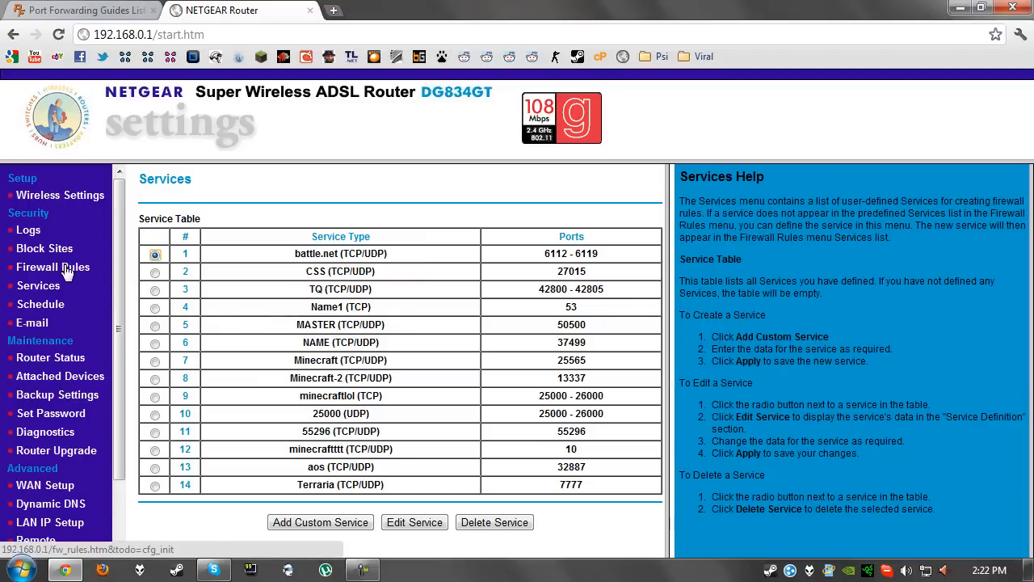
Add an outbound firewall rule for the Terraria service with action ALLOW always.
click(53, 267)
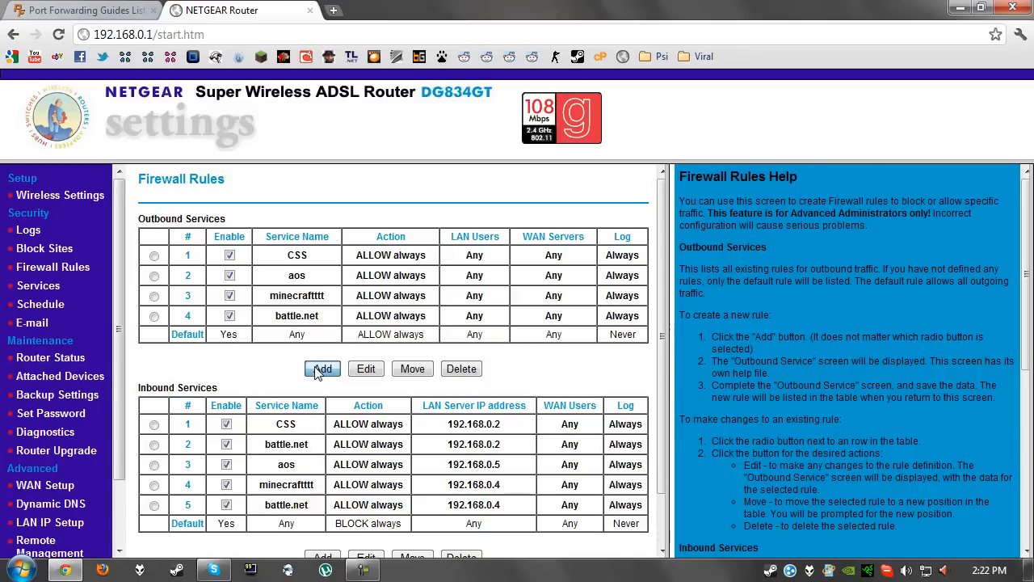
click(321, 369)
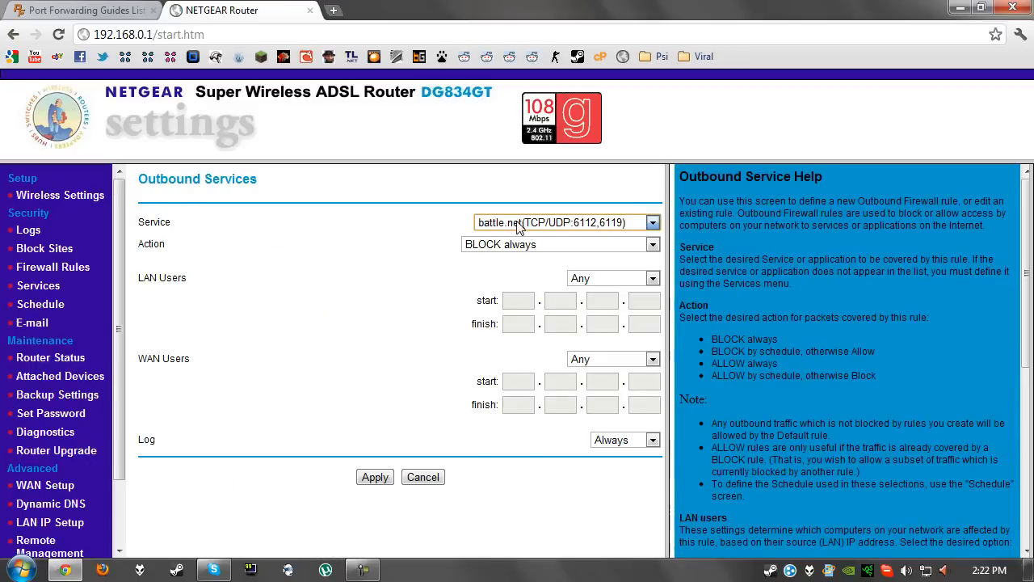
click(652, 223)
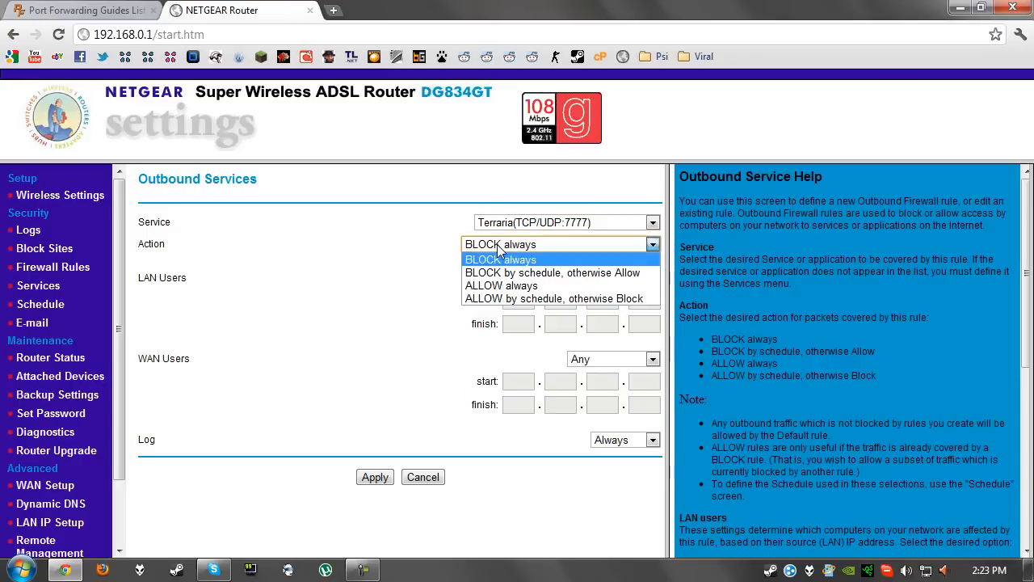
click(501, 286)
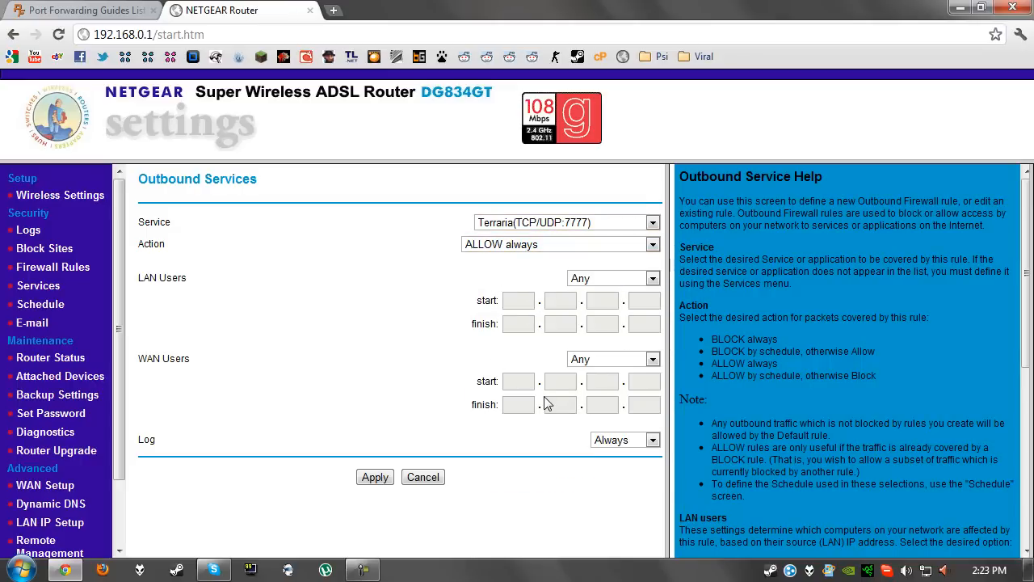
click(423, 477)
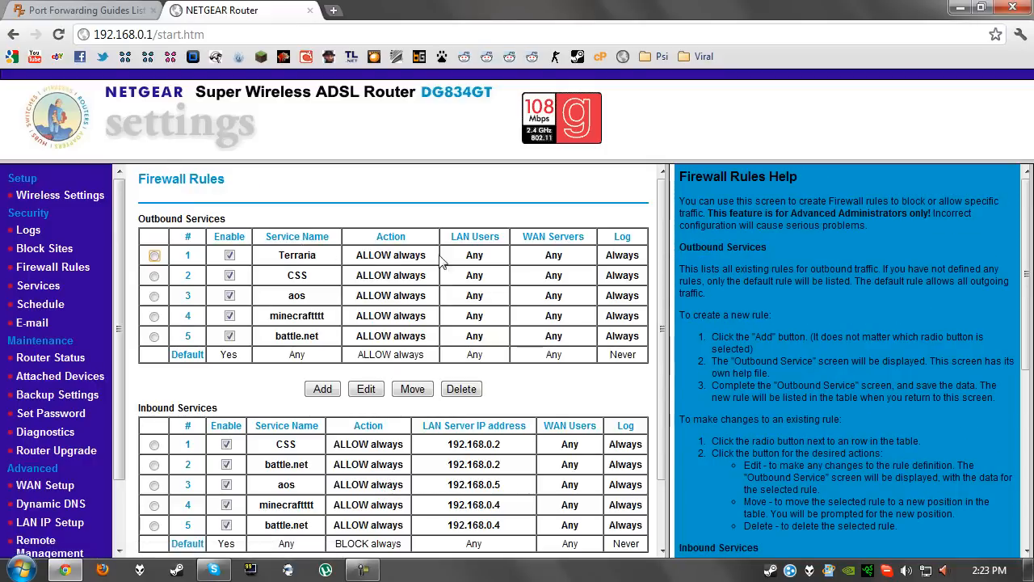
Choose Terraria (TCP/UDP:7777) as the new inbound rule's service, keeping ALLOW always.
scroll(down, 3)
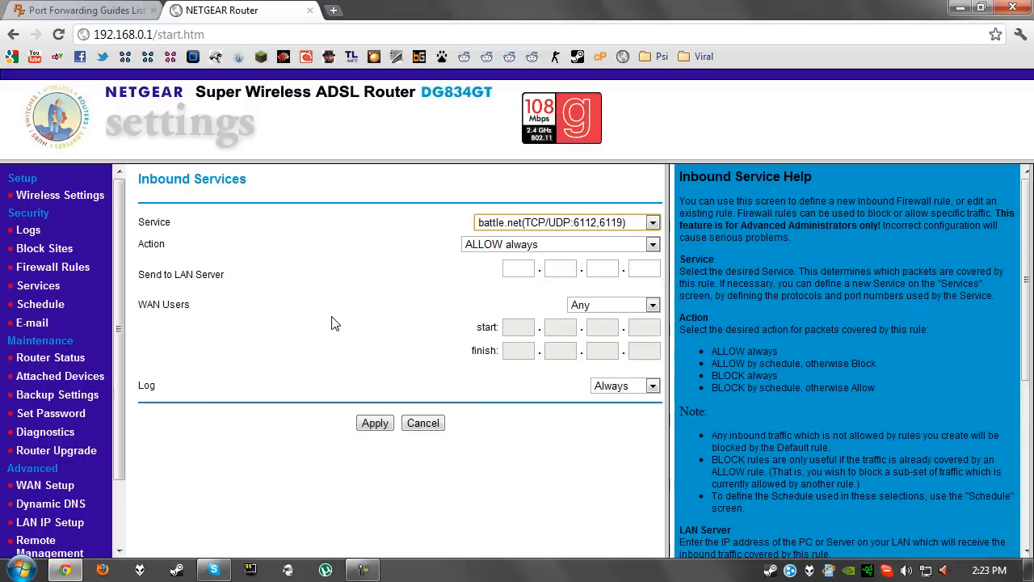
click(652, 222)
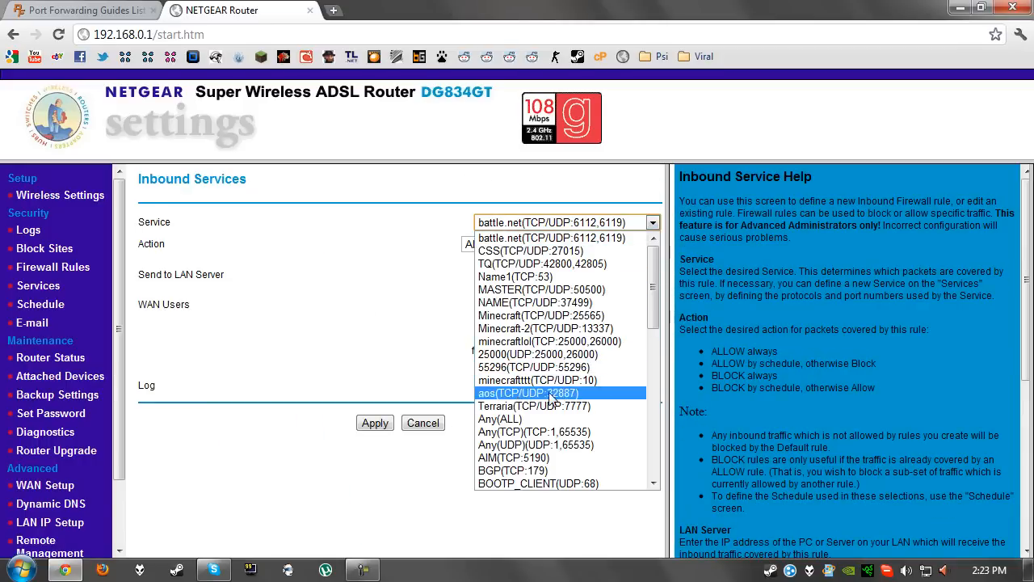
click(534, 405)
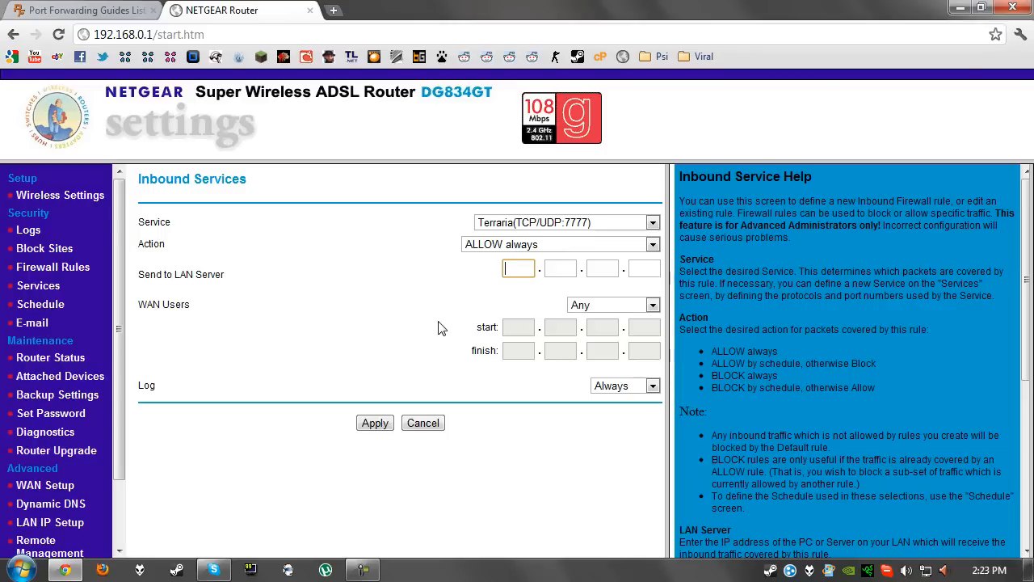
mouse_move(419, 392)
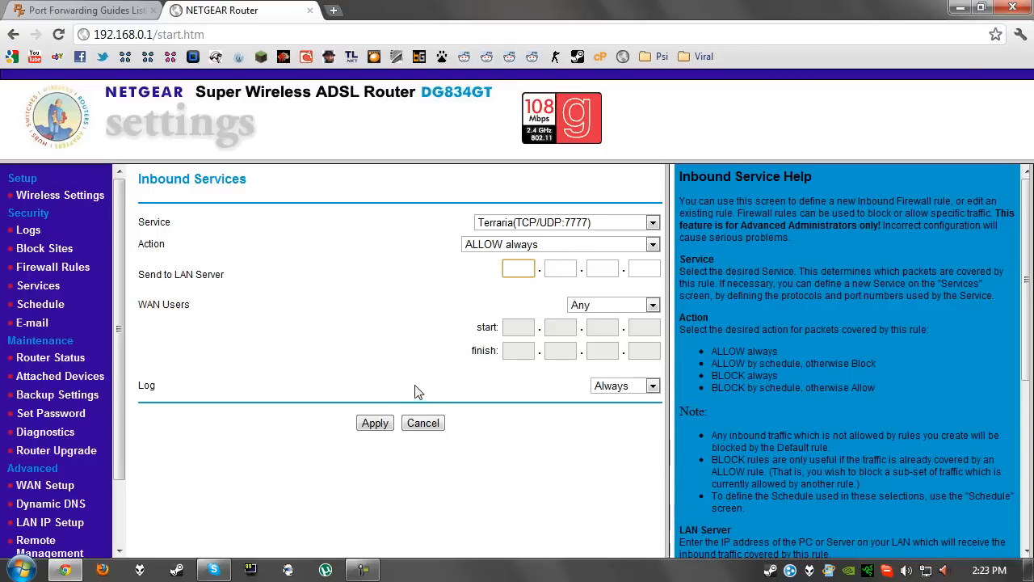
mouse_move(411, 384)
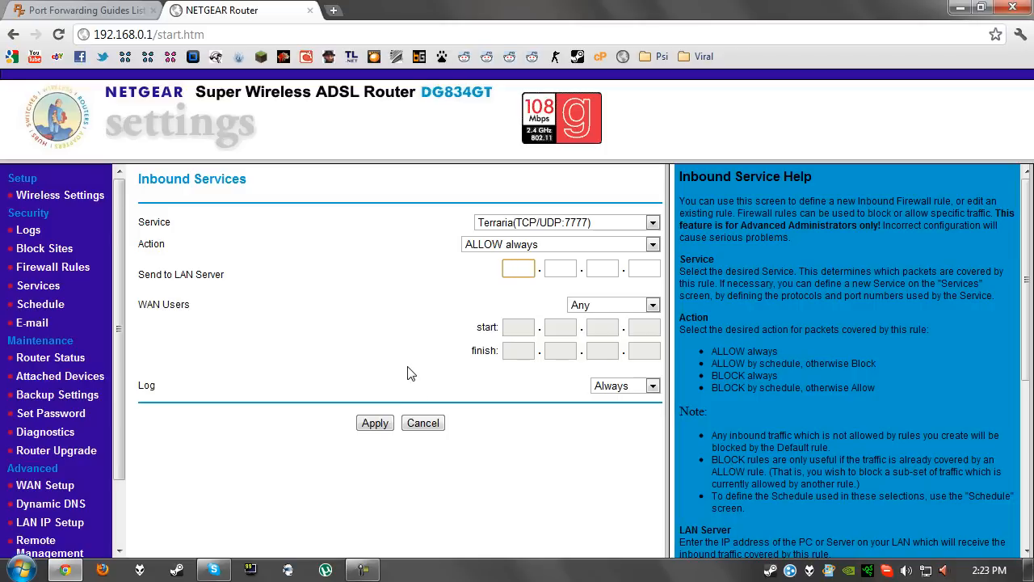
mouse_move(428, 345)
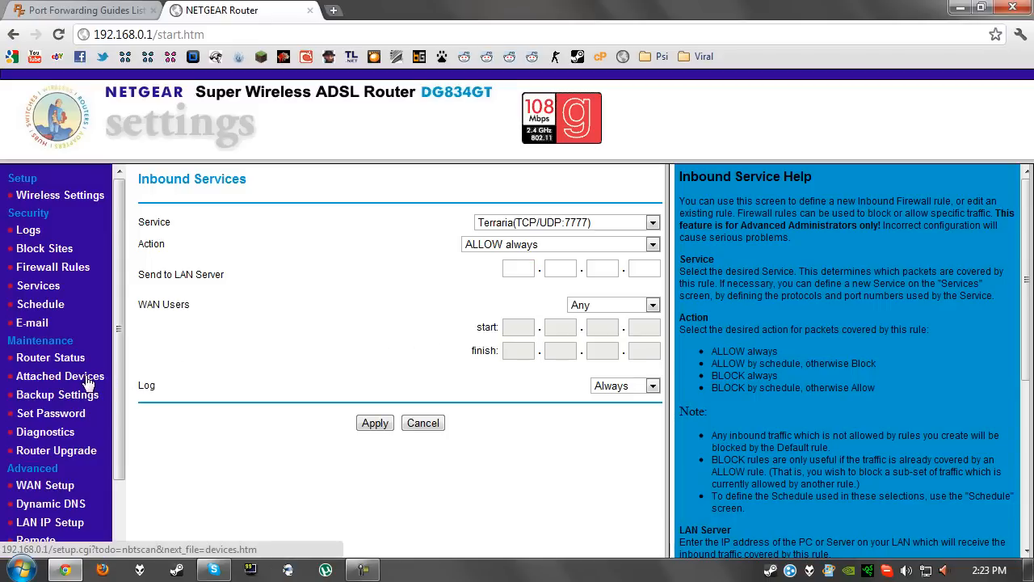
Look up the PC's IP in Attached Devices and send the inbound Terraria rule to 192.168.0.3.
click(59, 375)
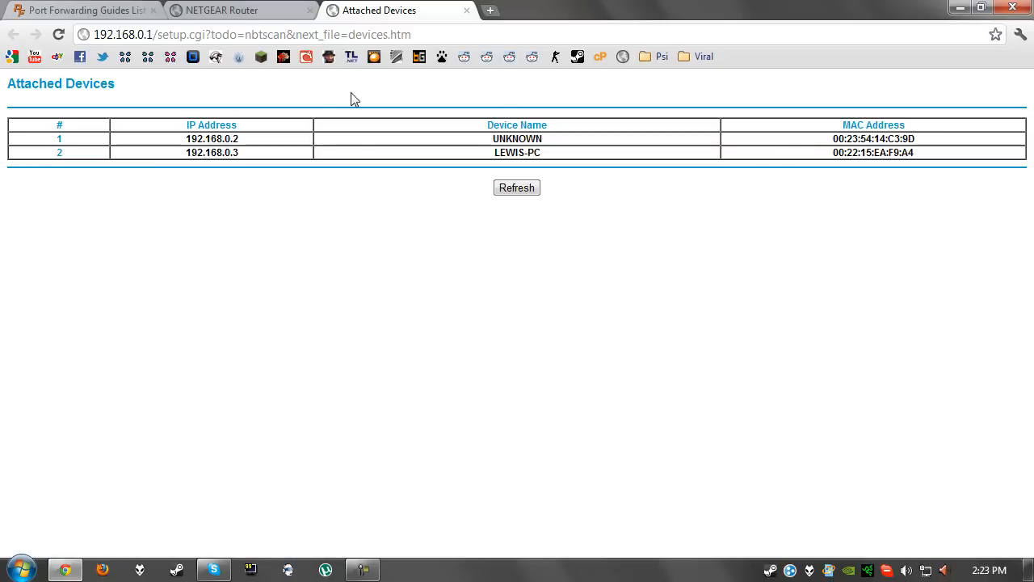
mouse_move(253, 7)
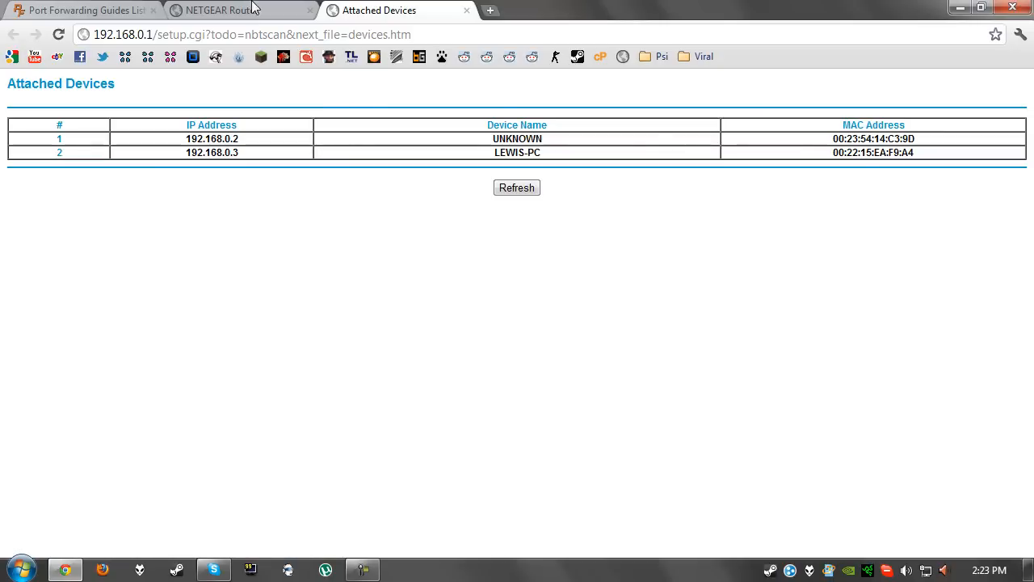
click(218, 10)
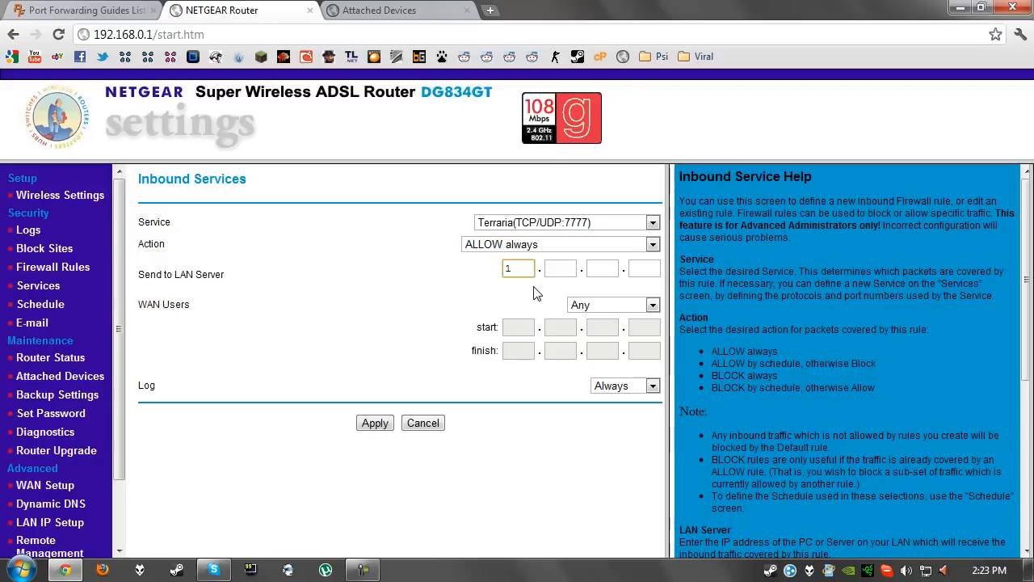
text(192)
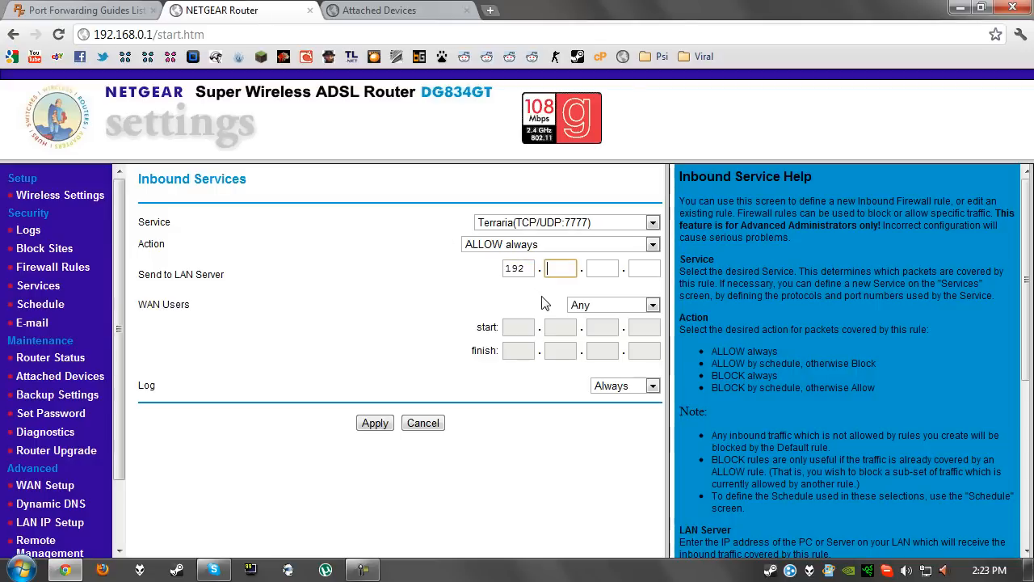
text(168)
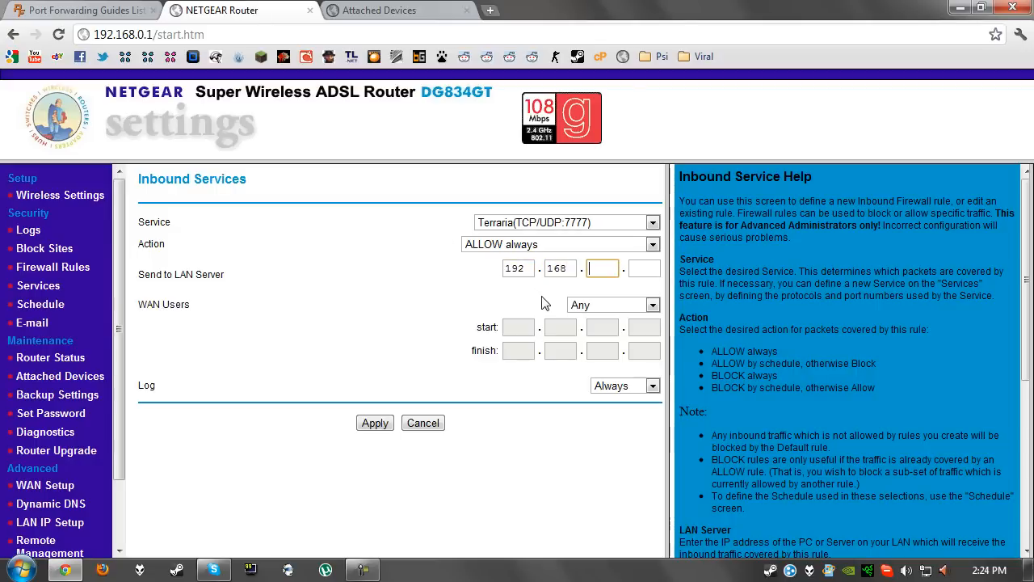
text(03)
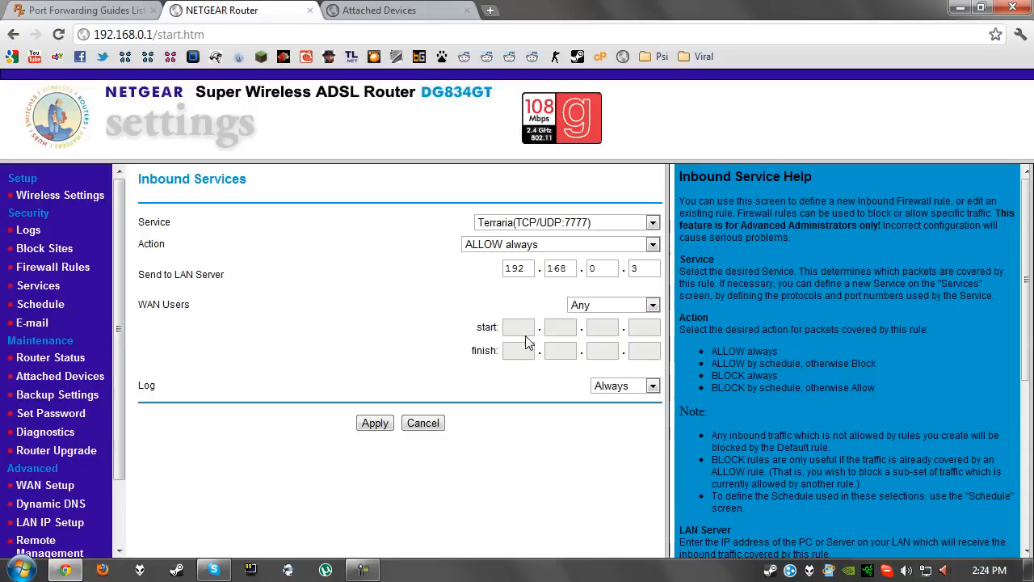
click(374, 423)
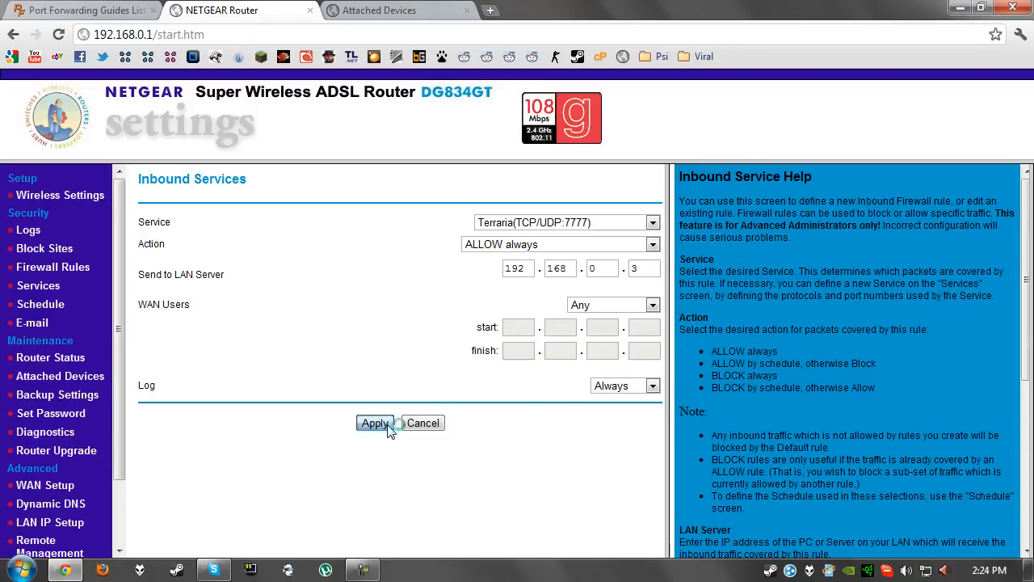
click(375, 423)
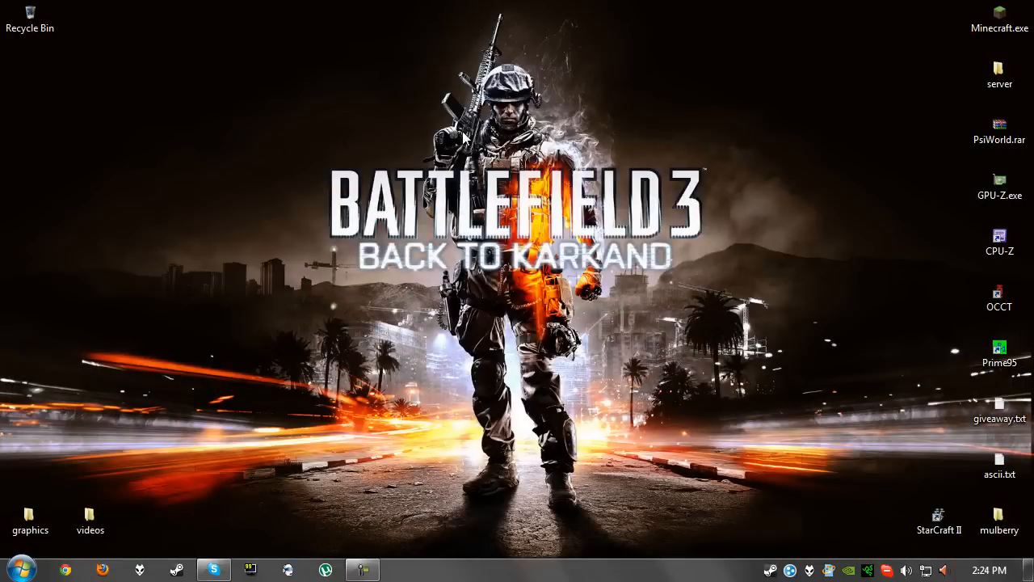
Open Windows Firewall from Start search and collapse the network status details.
click(21, 570)
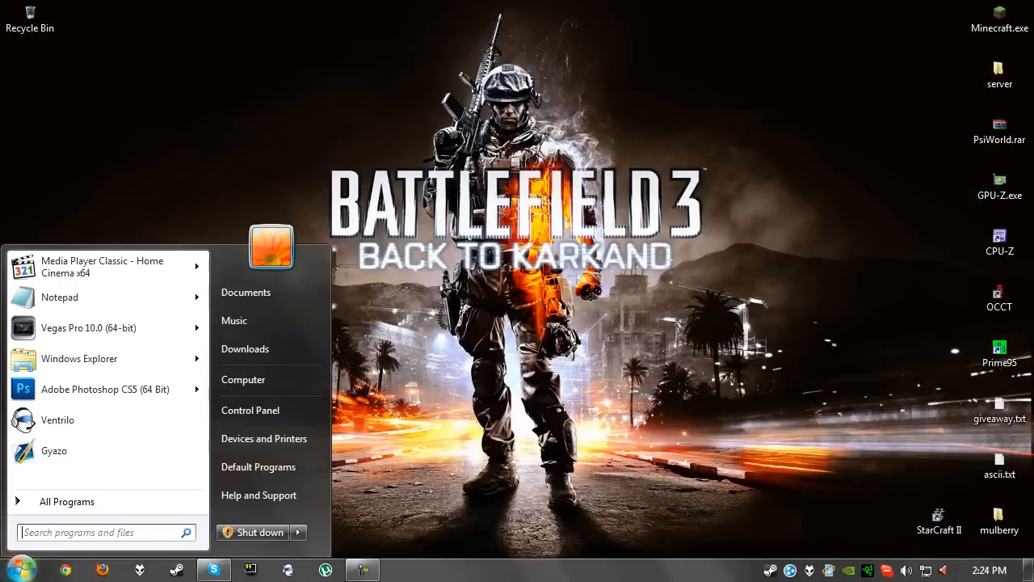
text(firewall)
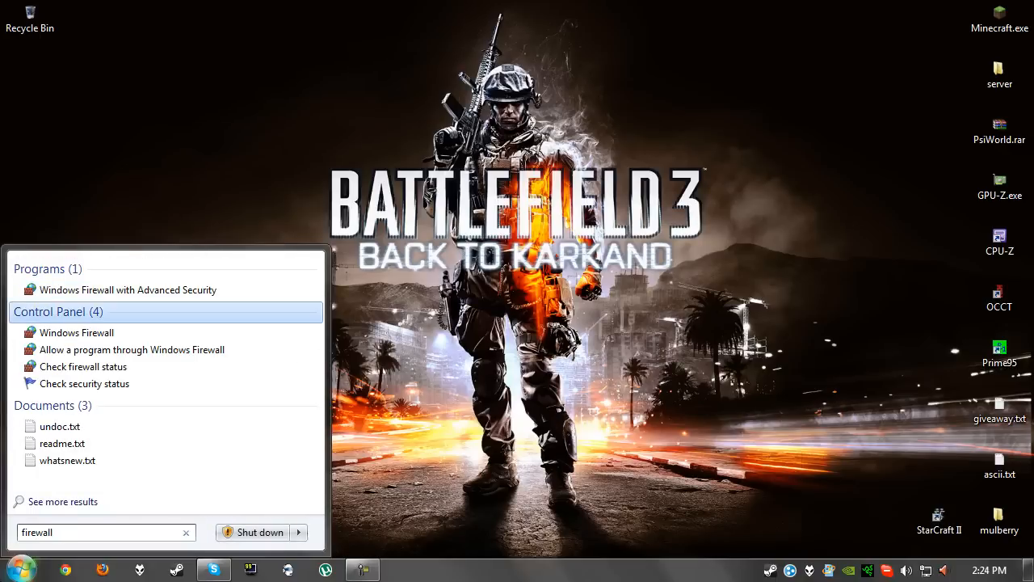
click(77, 333)
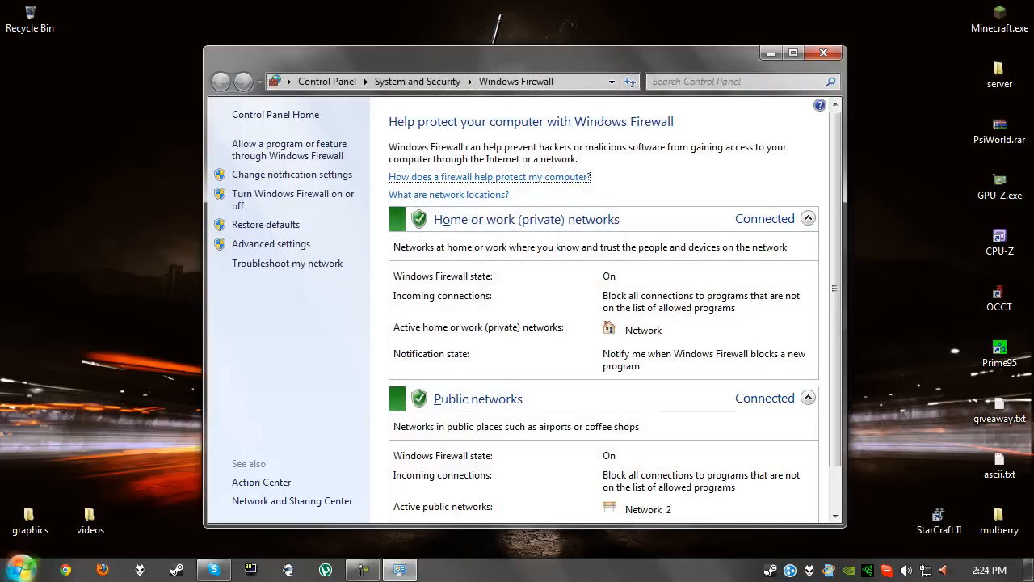
click(821, 219)
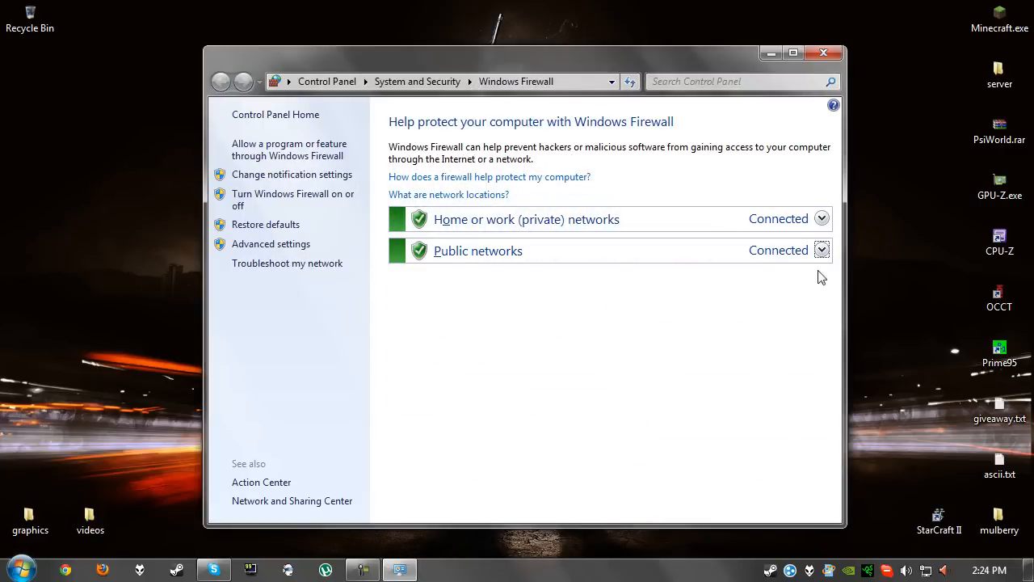
mouse_move(426, 283)
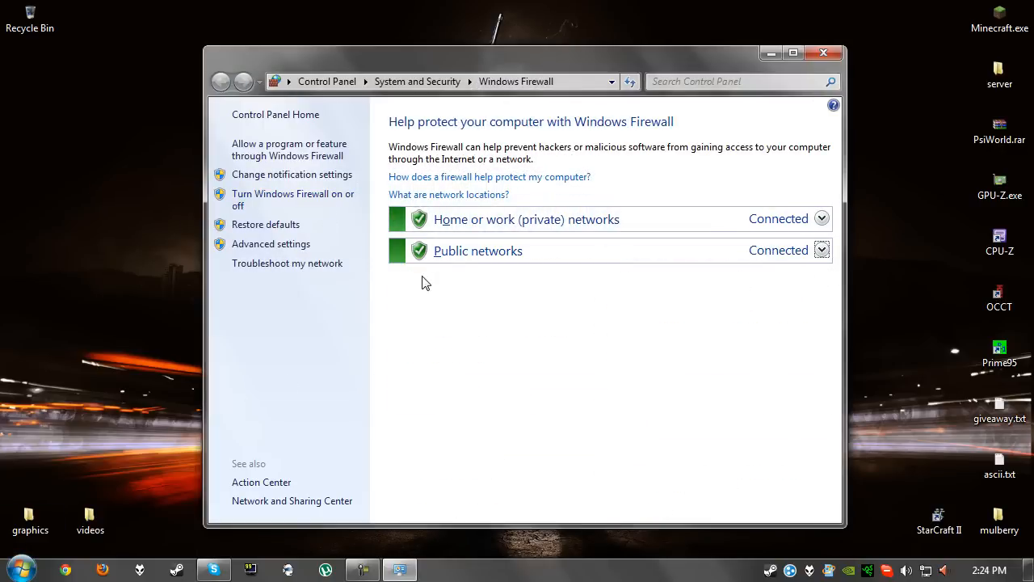
mouse_move(329, 216)
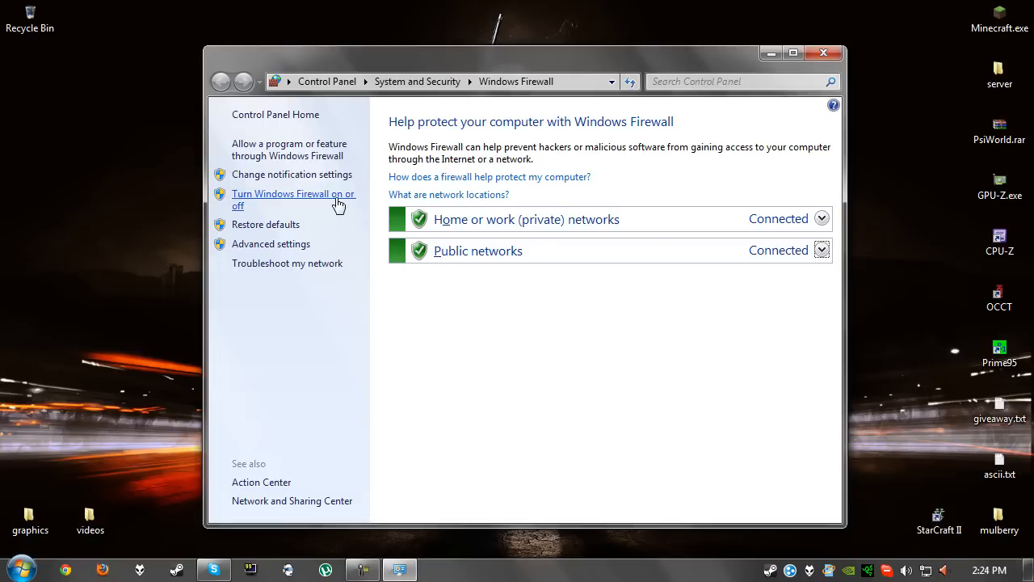
Turn the firewall on with recommended settings for home/work and public networks.
click(293, 200)
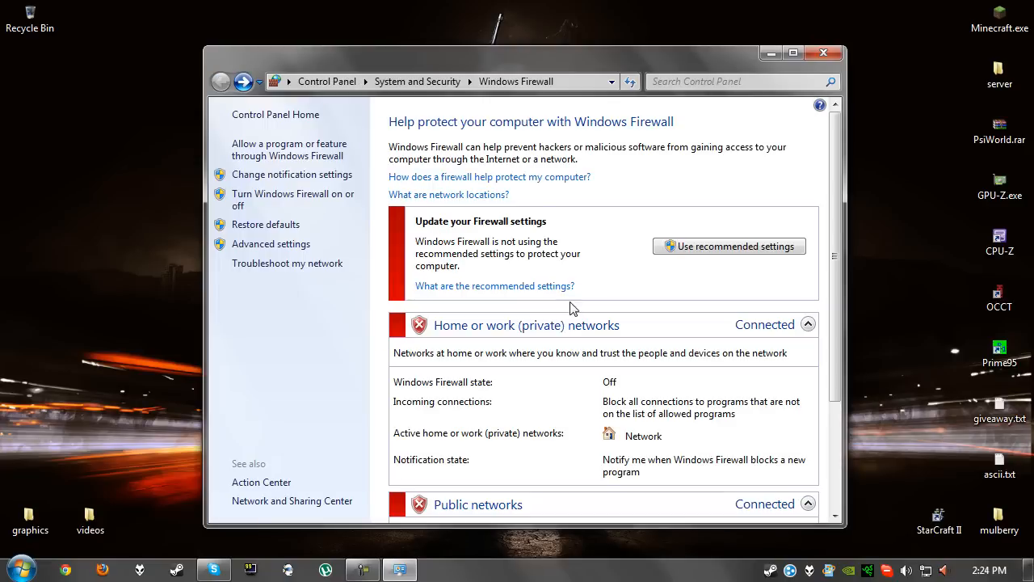
click(808, 324)
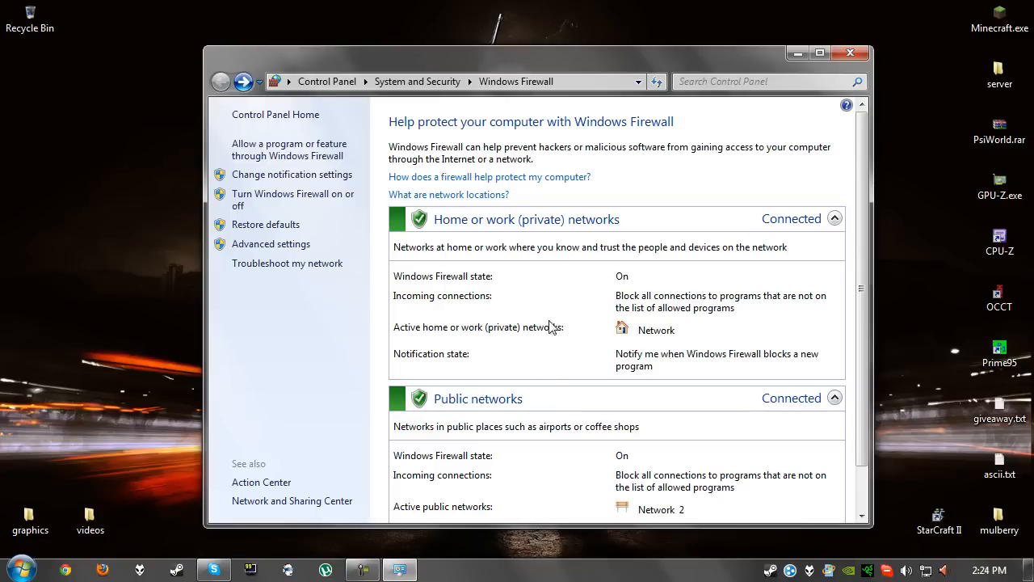
click(835, 219)
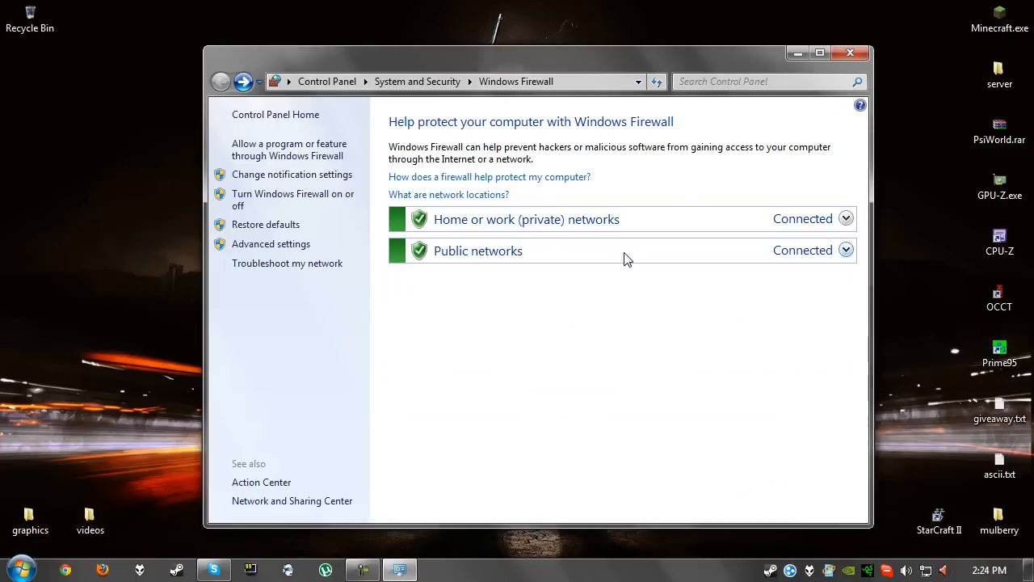
mouse_move(441, 217)
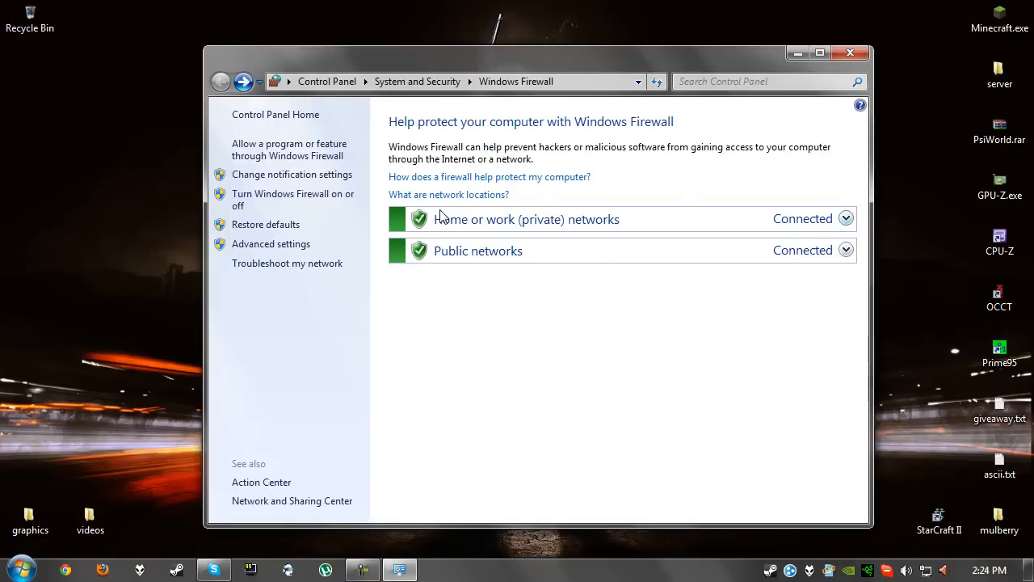
mouse_move(315, 253)
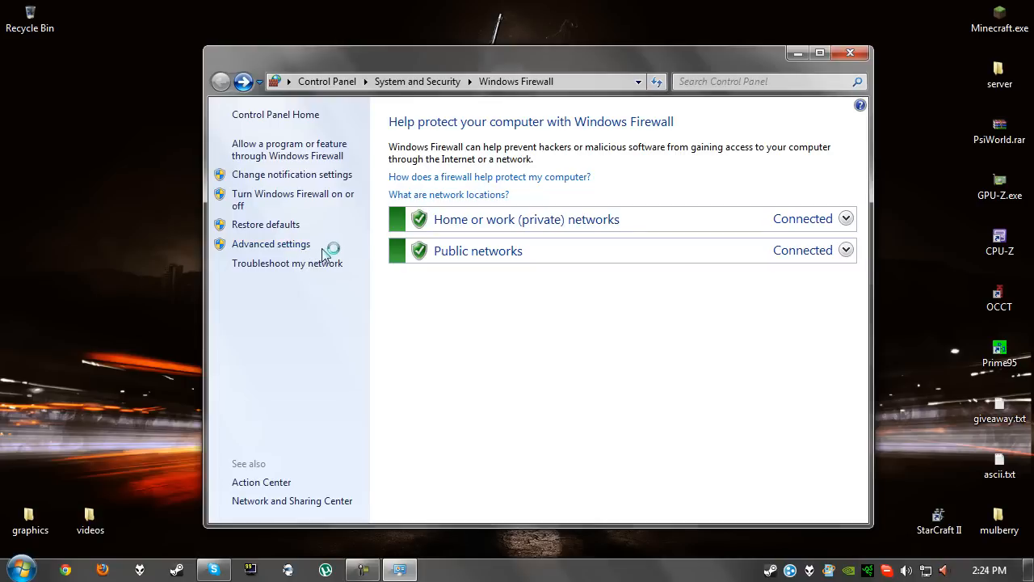
mouse_move(455, 240)
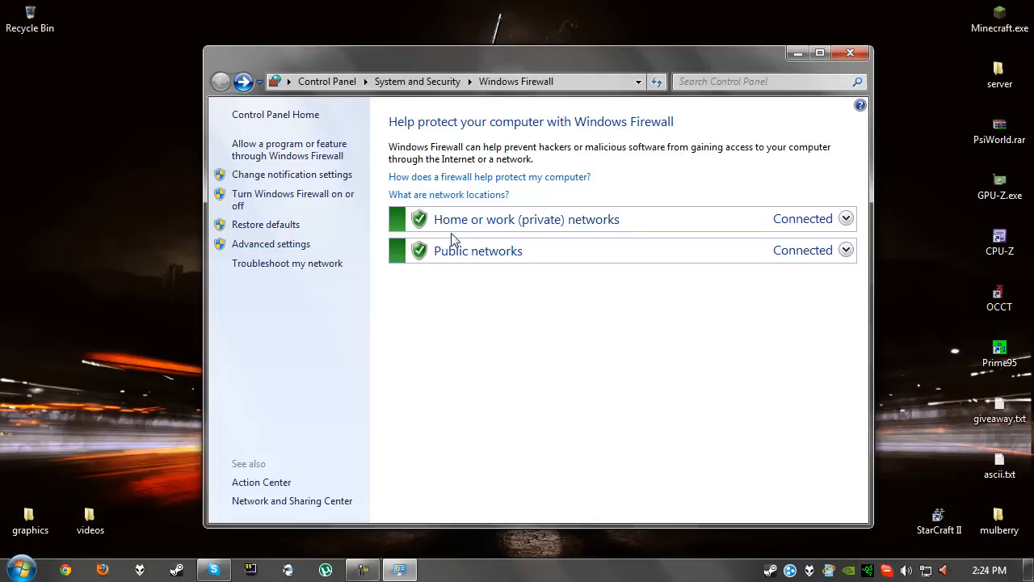
Review the inbound and outbound rule lists in Advanced Security, then close the console.
click(271, 244)
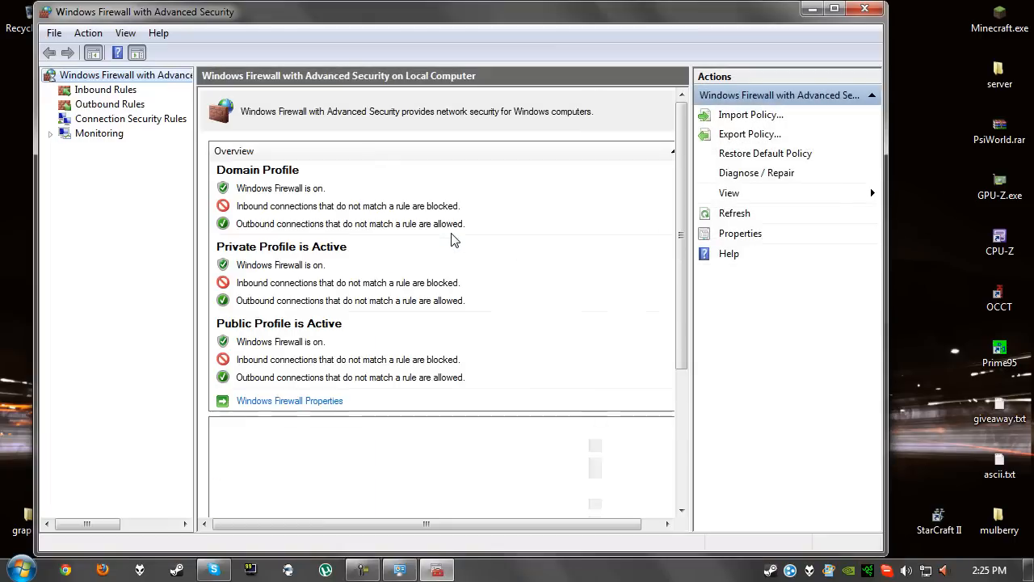
click(106, 90)
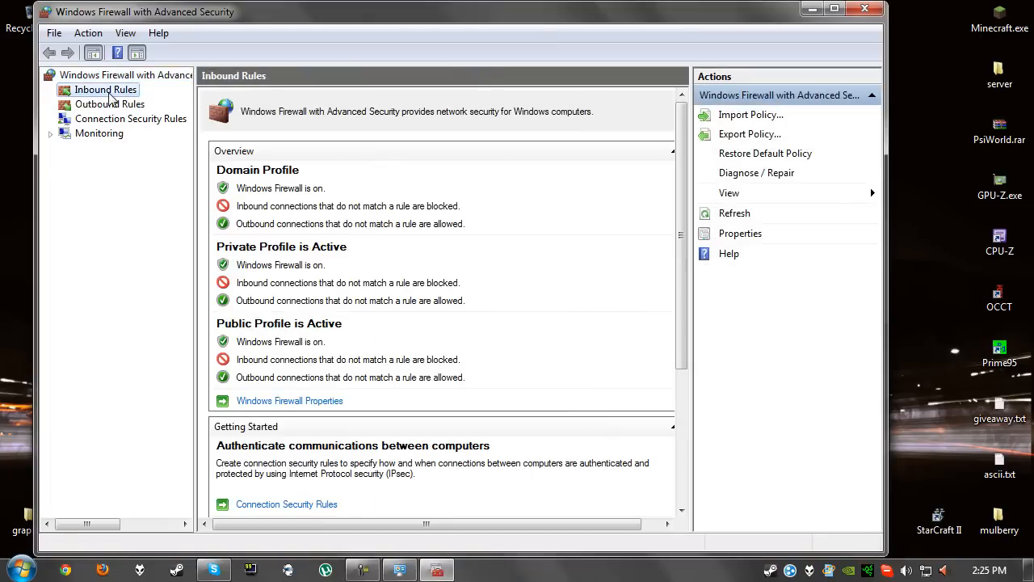
click(109, 104)
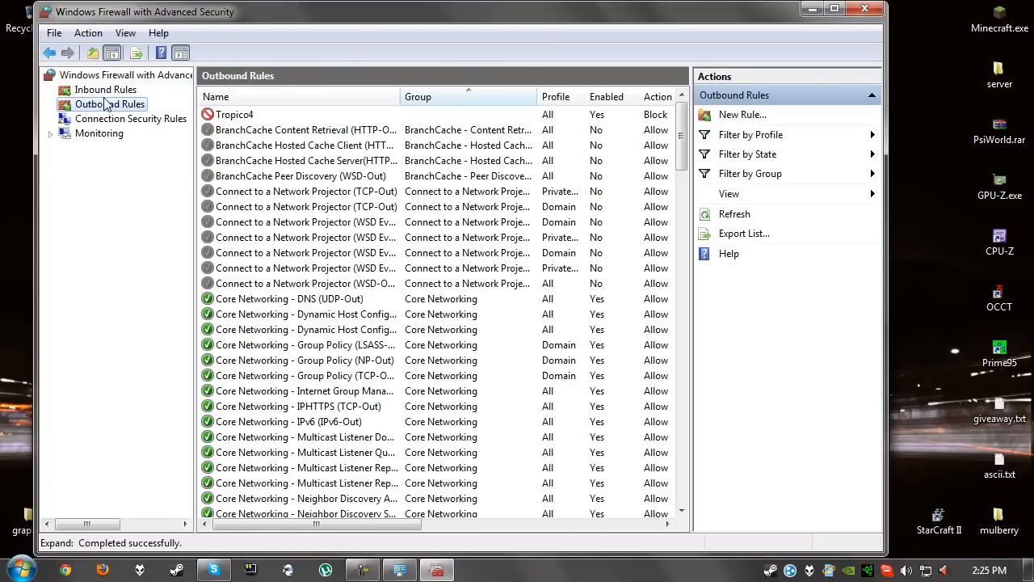
click(105, 89)
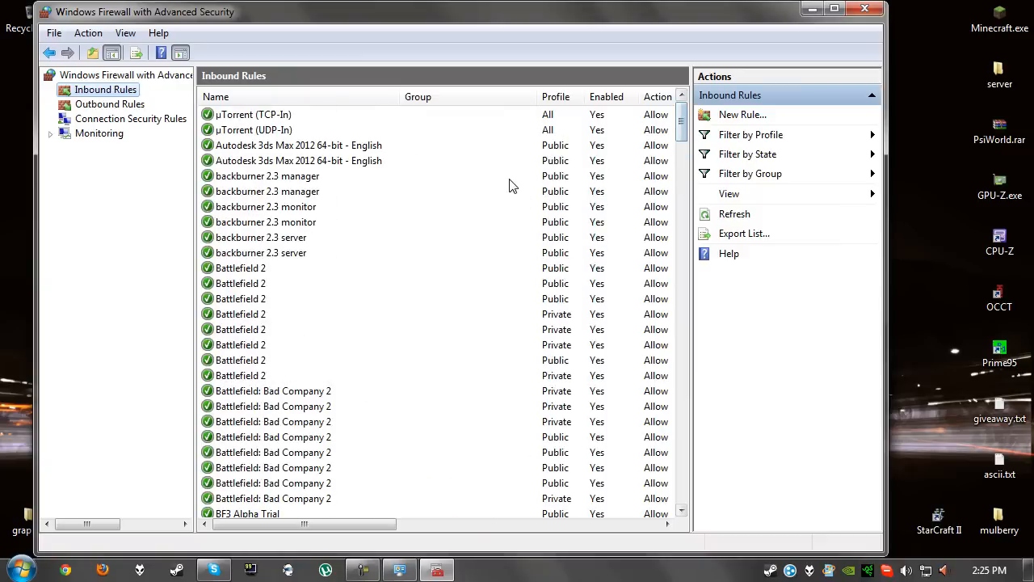
click(110, 103)
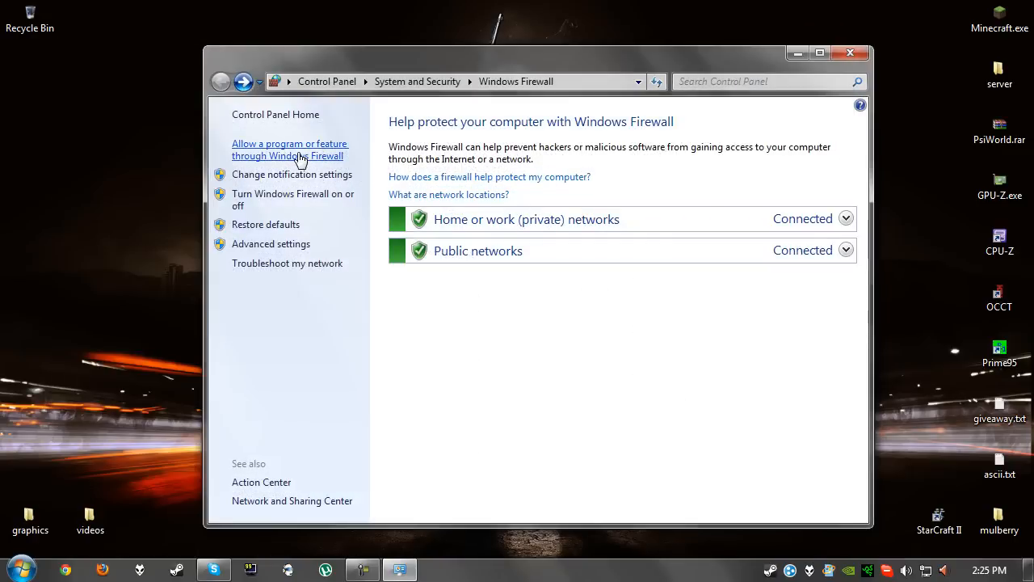
Start adding another allowed program and browse to the computer's drives.
click(290, 149)
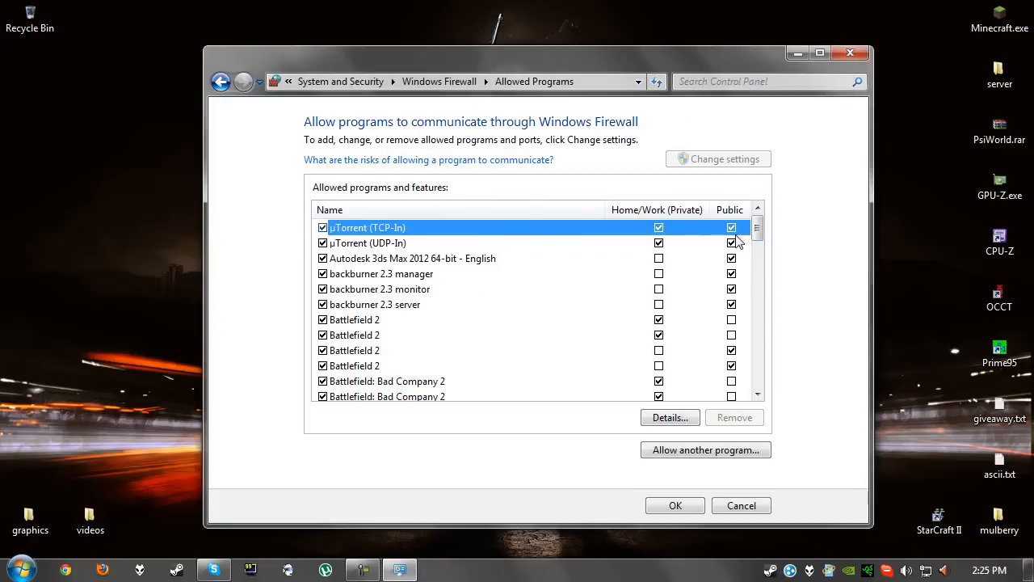
mouse_move(736, 166)
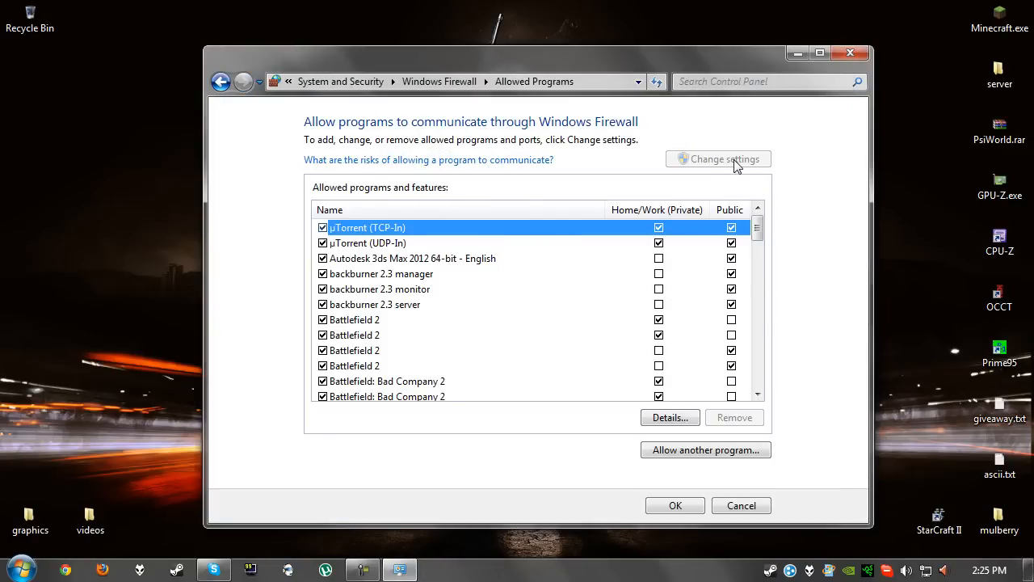
mouse_move(735, 437)
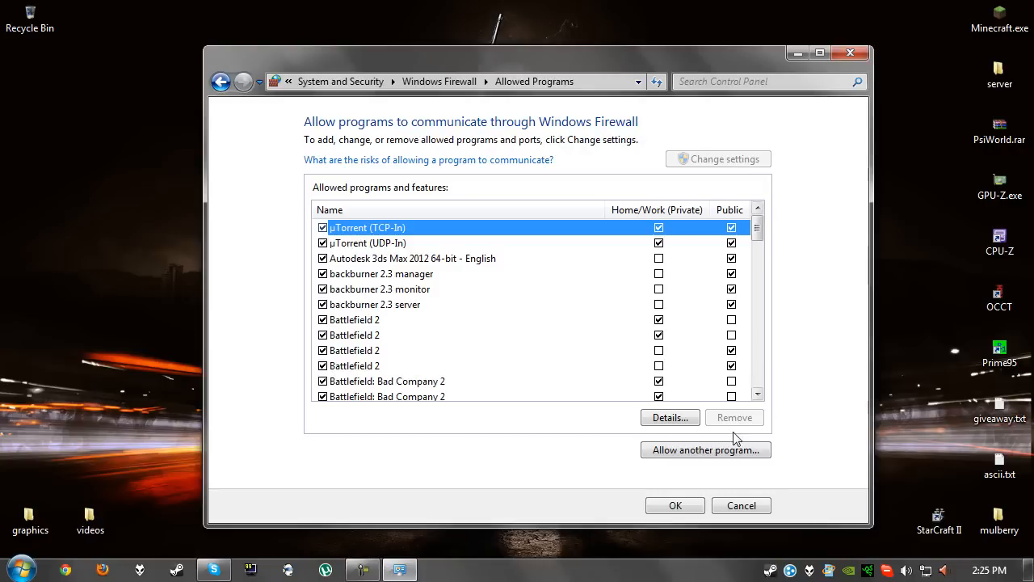
click(705, 449)
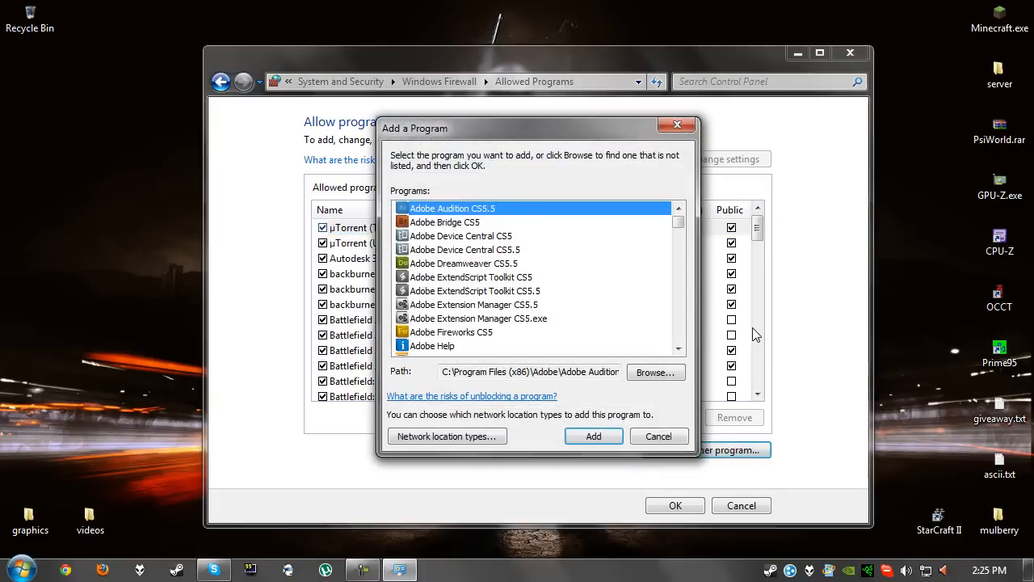
click(655, 372)
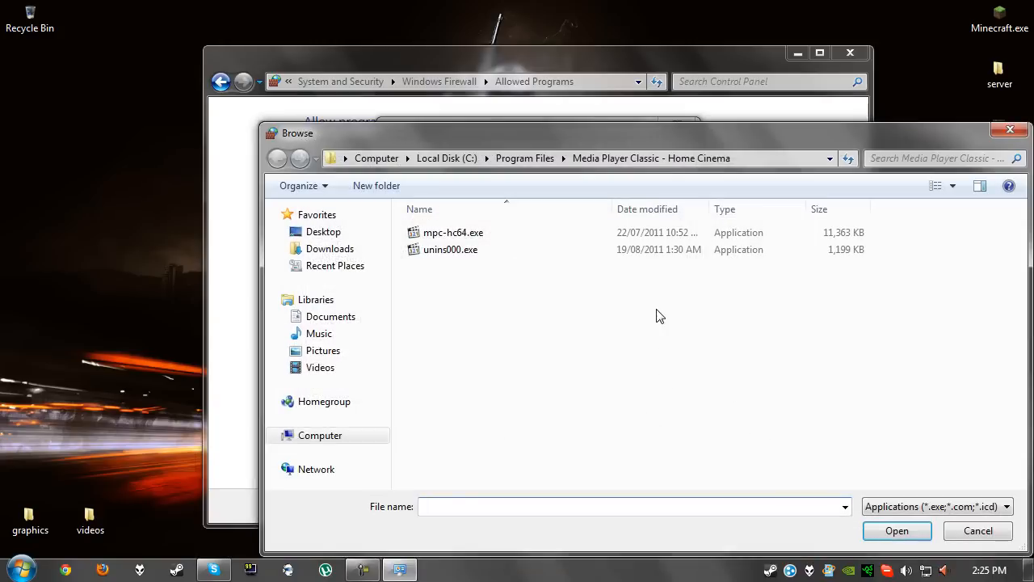
click(320, 435)
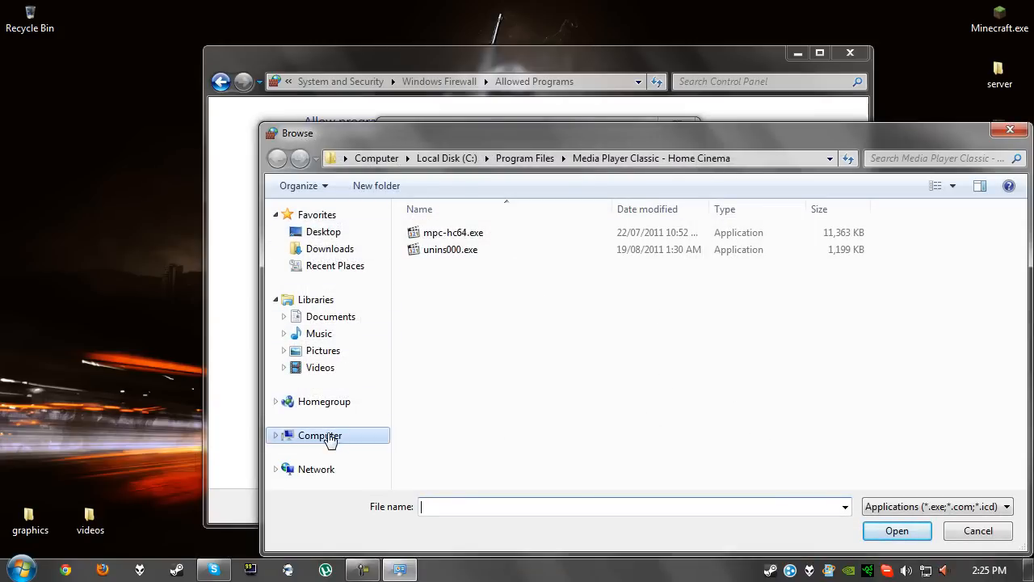
click(320, 435)
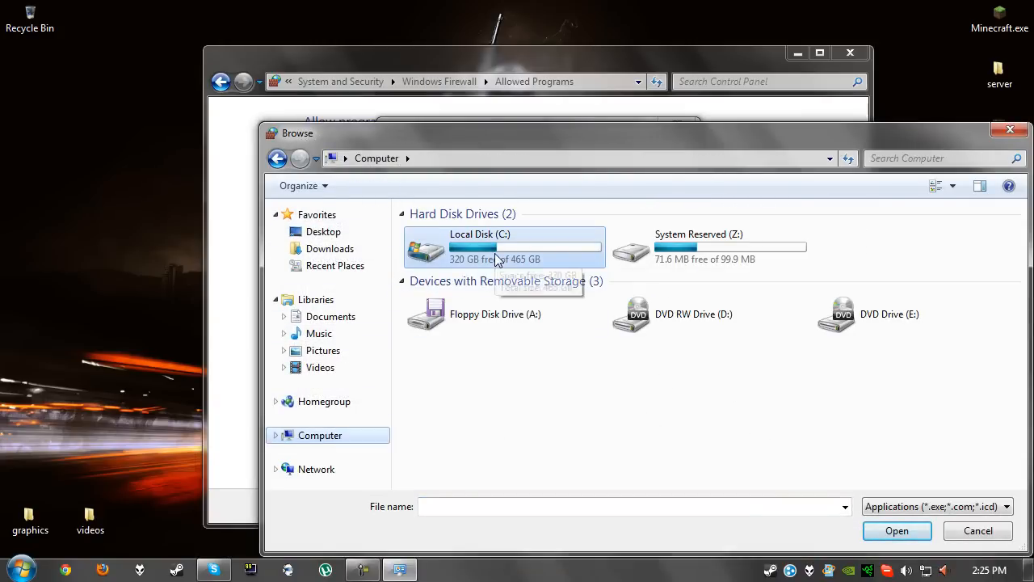
Select TerrariaServer.exe from C:\Program Files (x86)\Steam\steamapps\common\terraria.
double_click(480, 246)
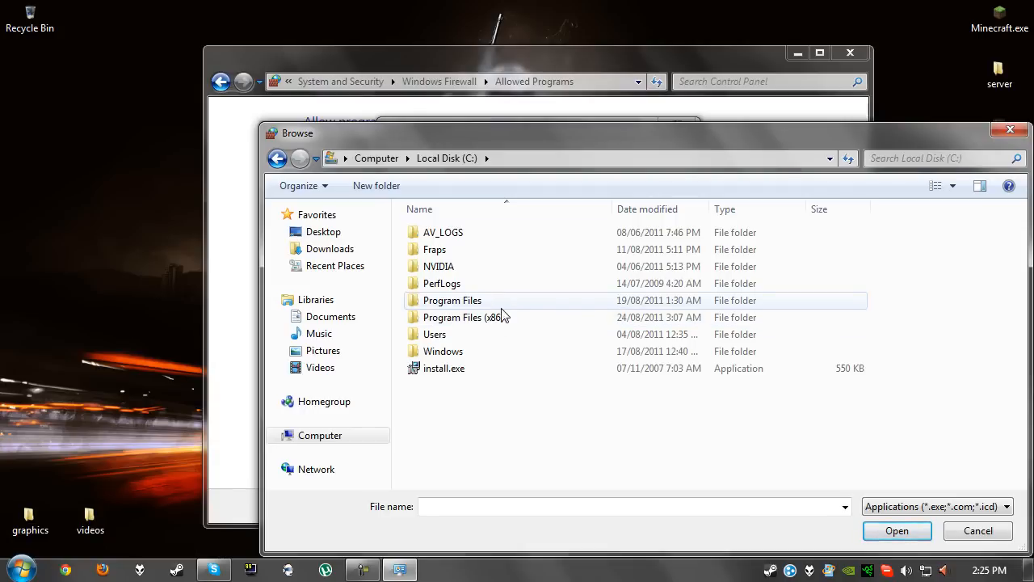
double_click(464, 317)
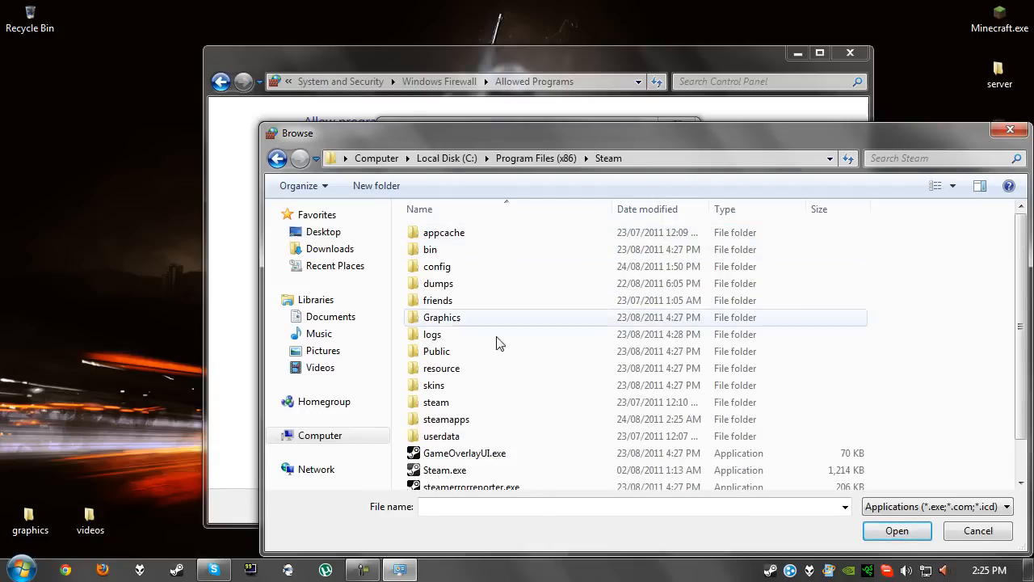
double_click(445, 418)
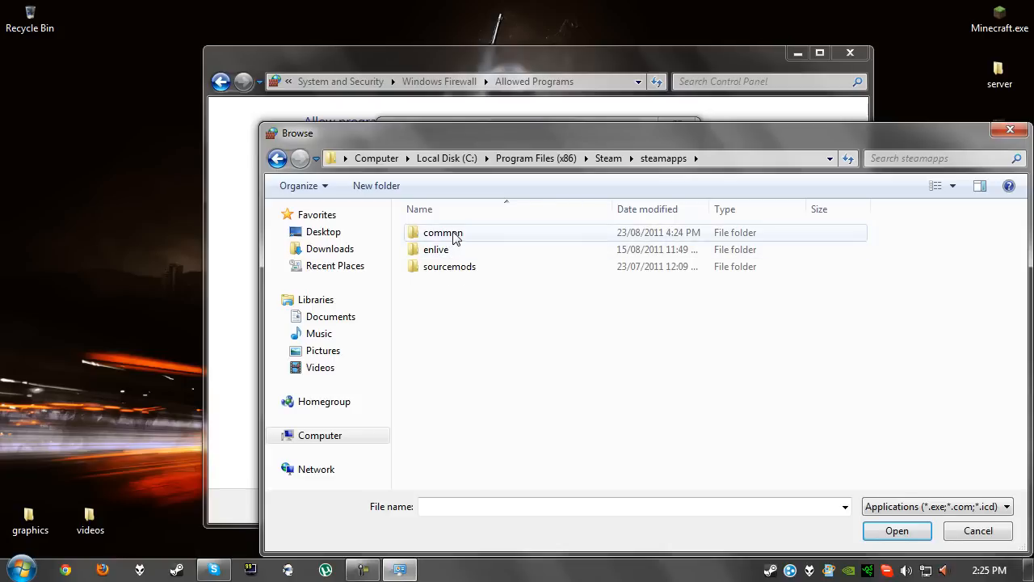
double_click(442, 232)
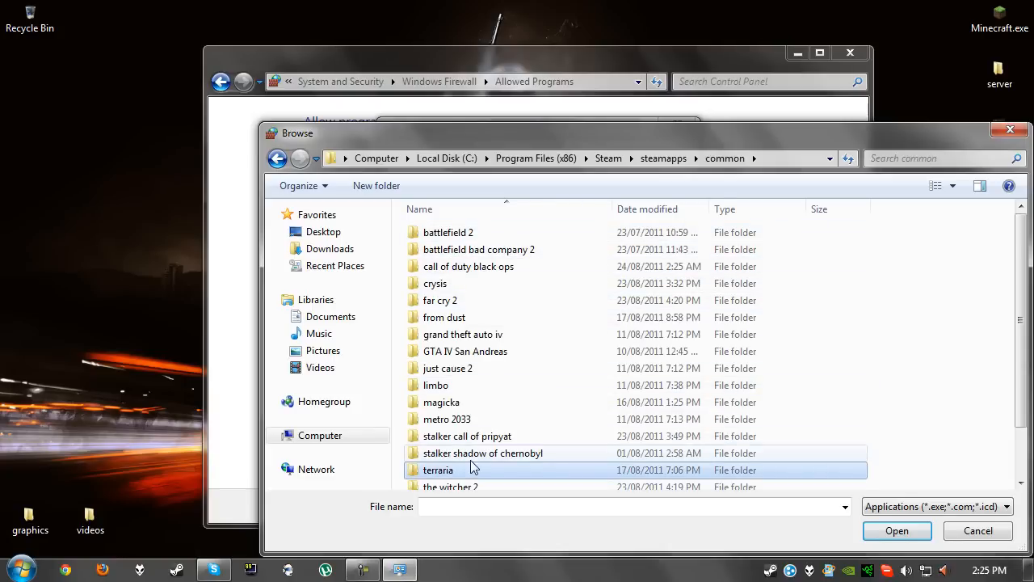
double_click(438, 469)
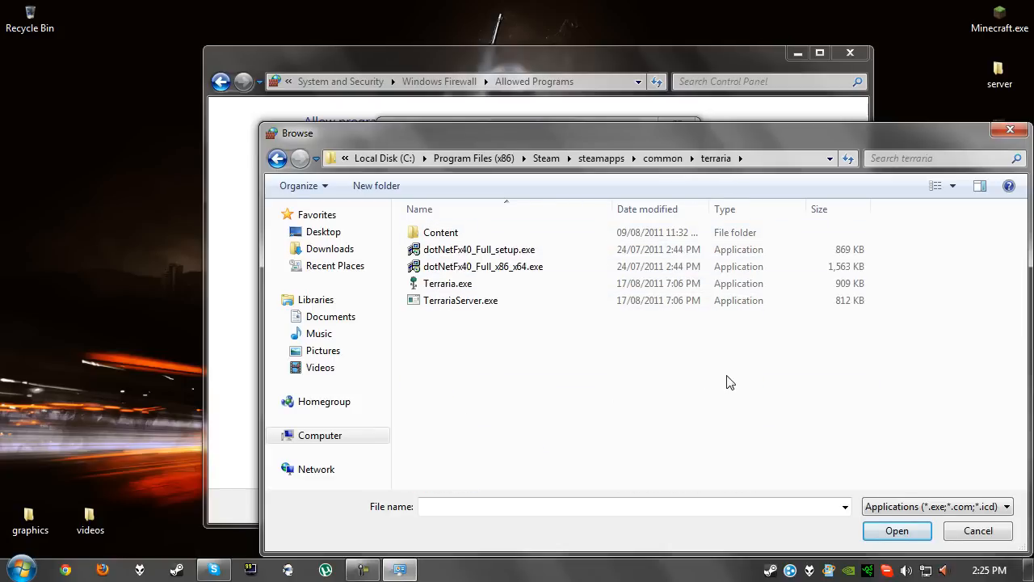
mouse_move(485, 327)
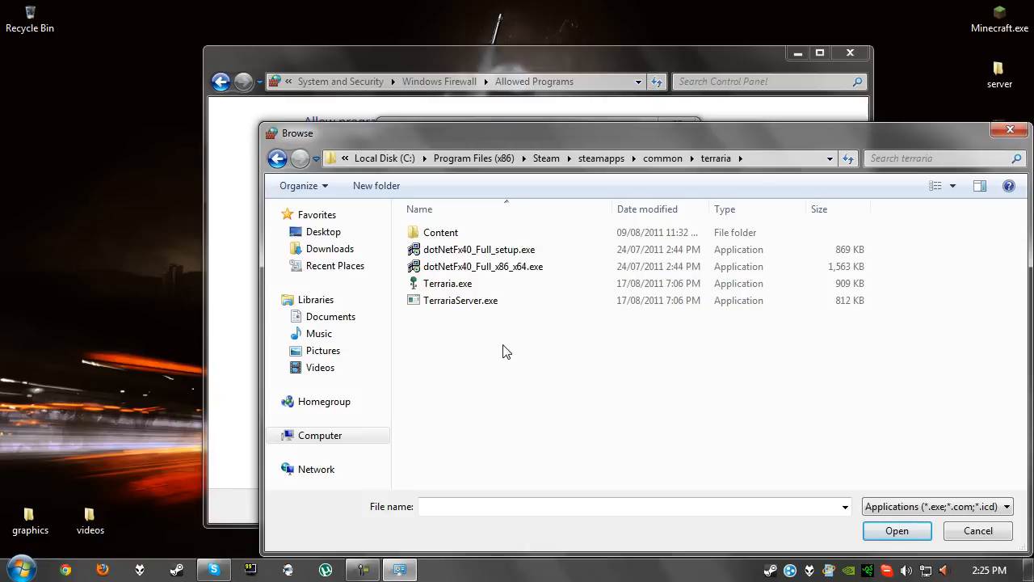
click(460, 300)
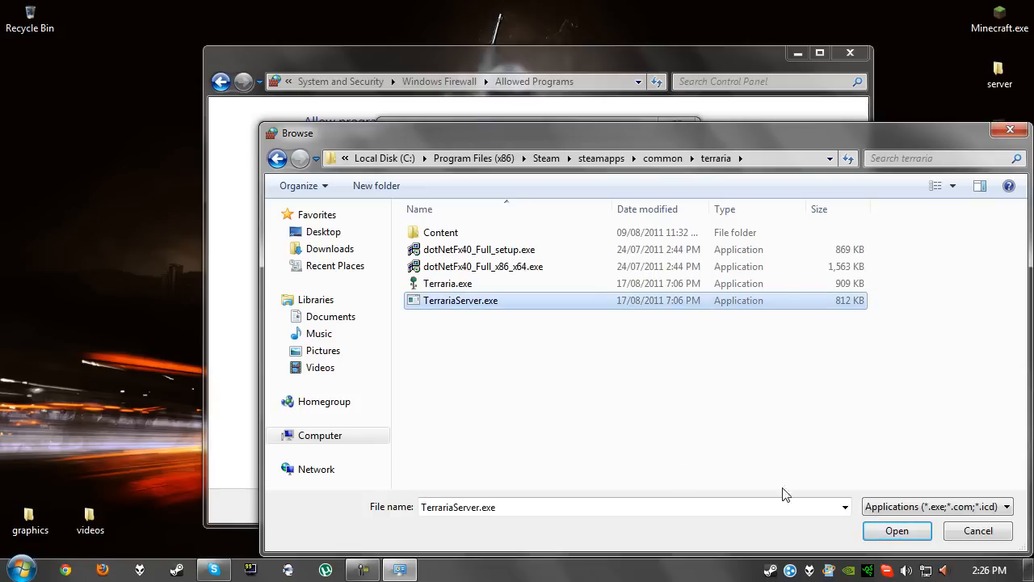
click(897, 531)
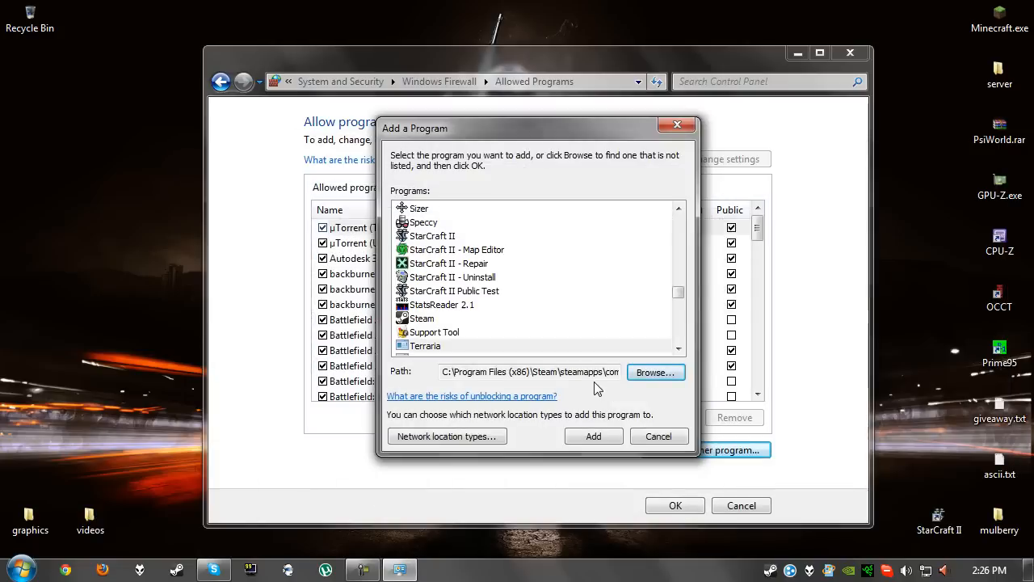
Add Terraria to the firewall's allowed programs and also permit it on public networks.
click(593, 435)
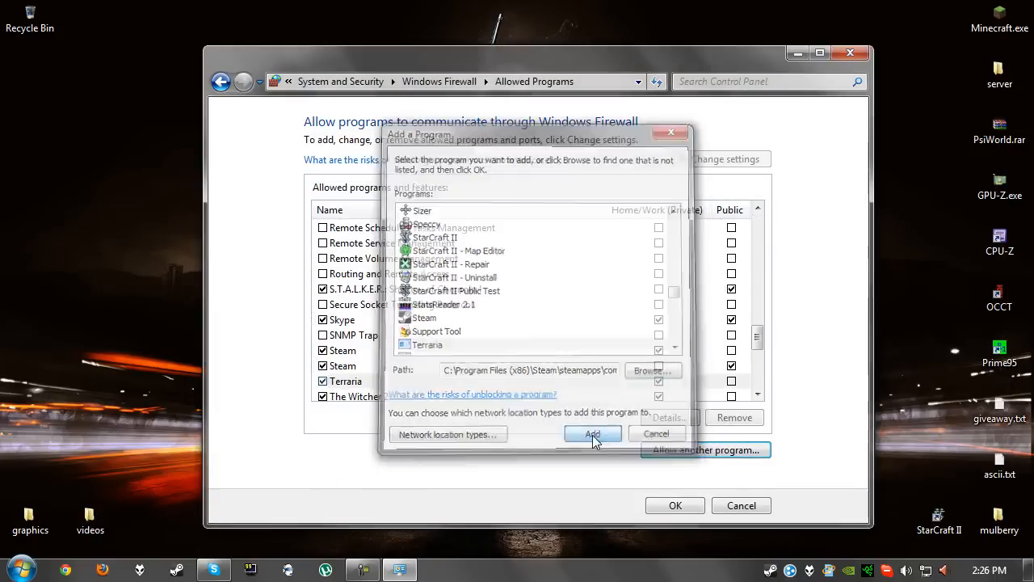
click(592, 434)
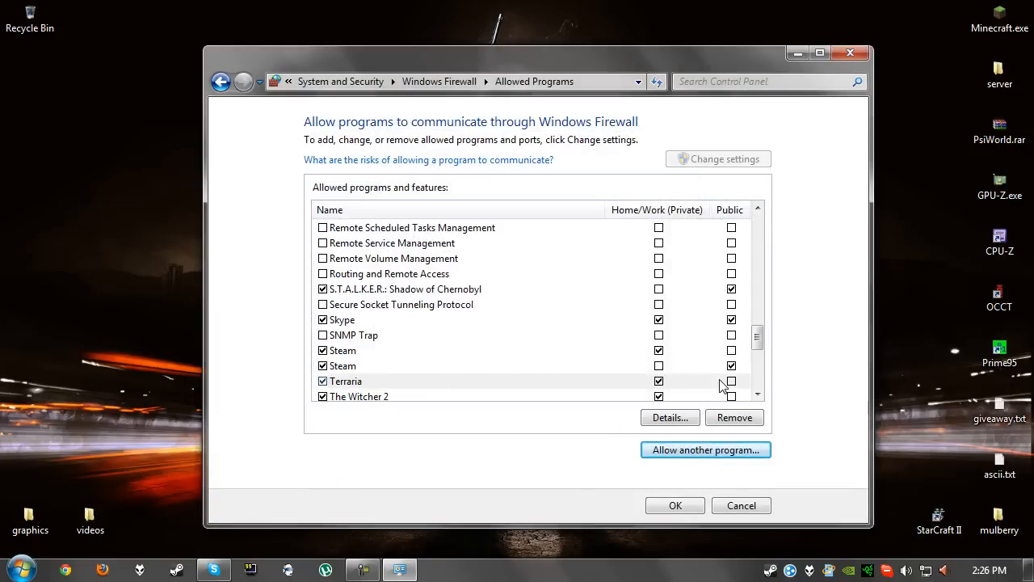
click(346, 380)
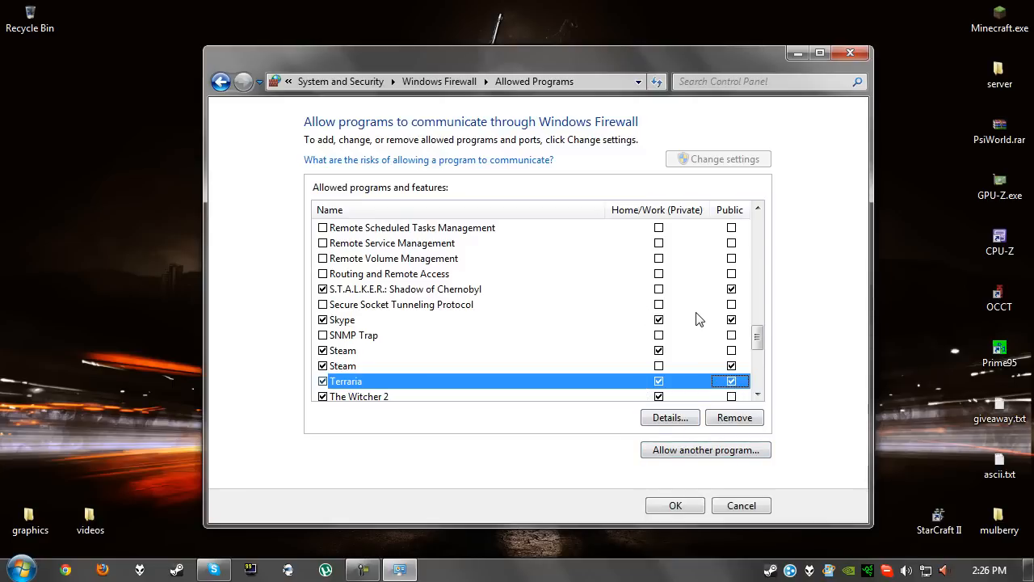
scroll(down, 3)
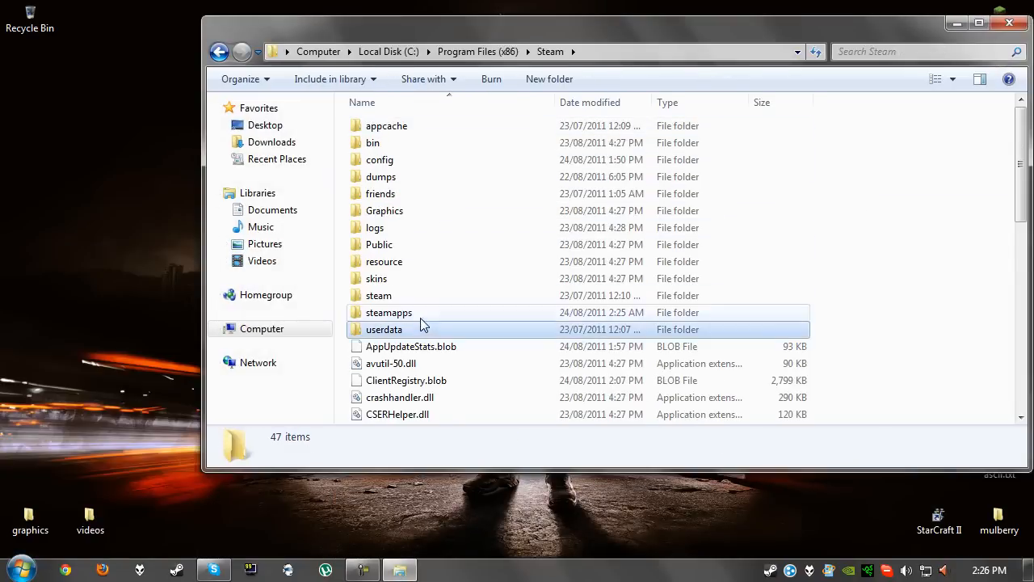
Launch TerrariaServer.exe from the steamapps\common\terraria folder.
double_click(389, 312)
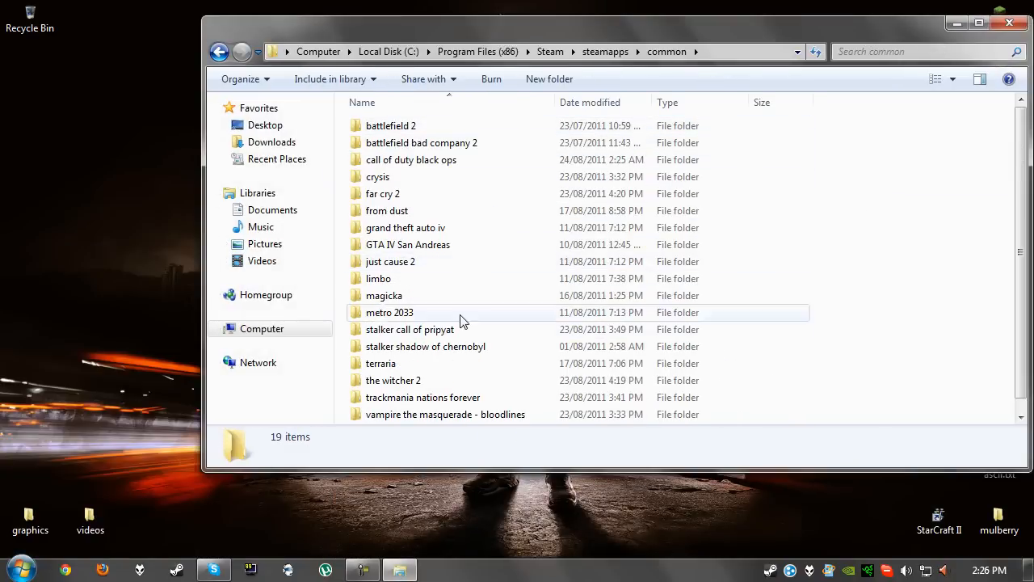
double_click(380, 363)
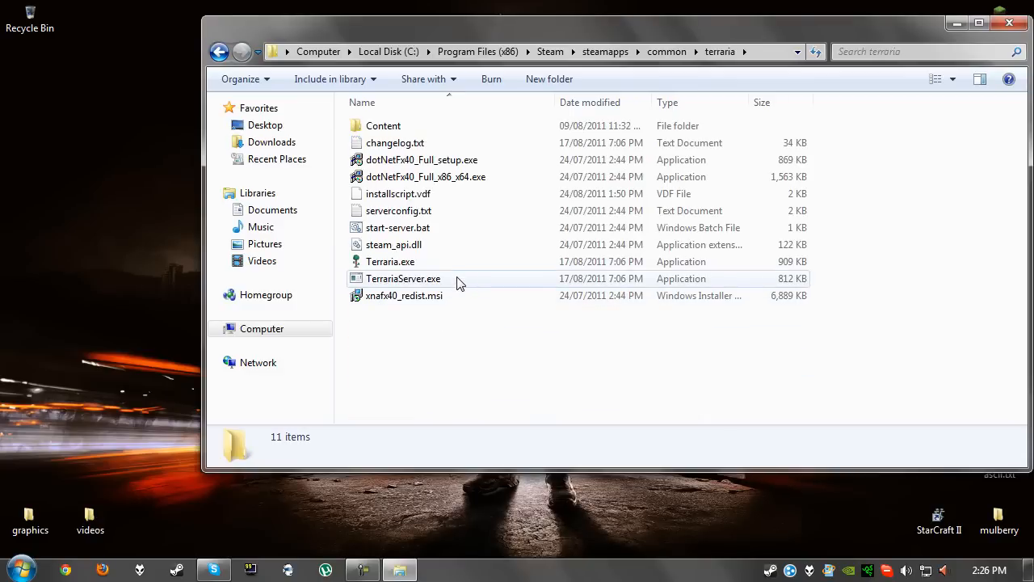
double_click(403, 278)
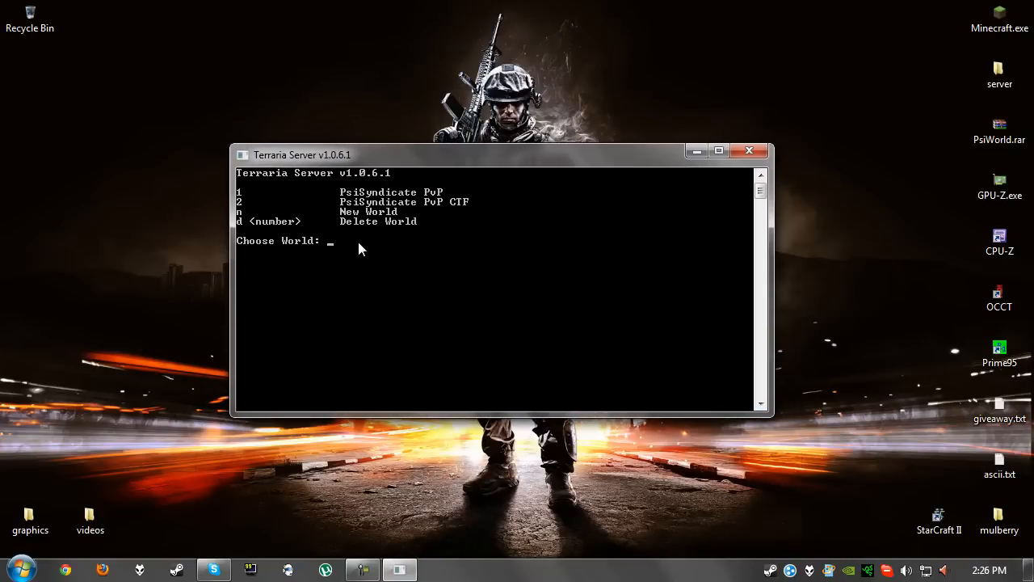
mouse_move(388, 196)
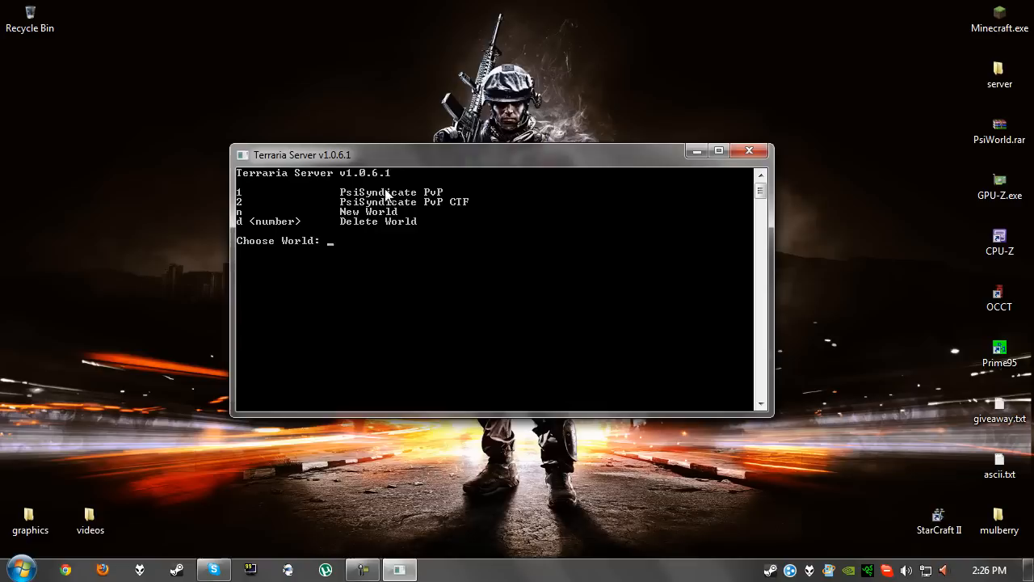
mouse_move(376, 223)
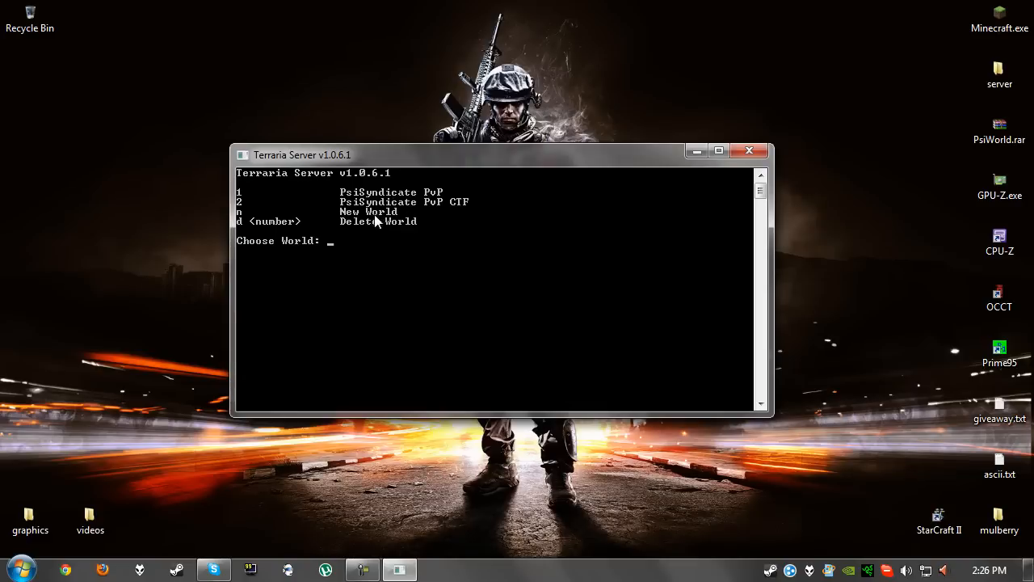
Host world 1, PsiSyndicate PvP, with 8 max players on port 7777 and no password.
text(1)
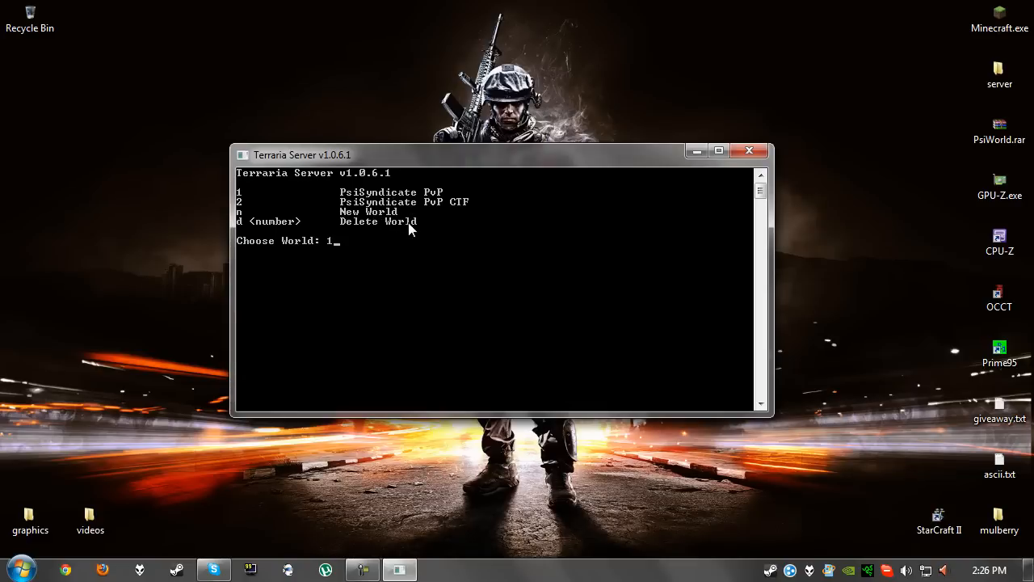
key(enter)
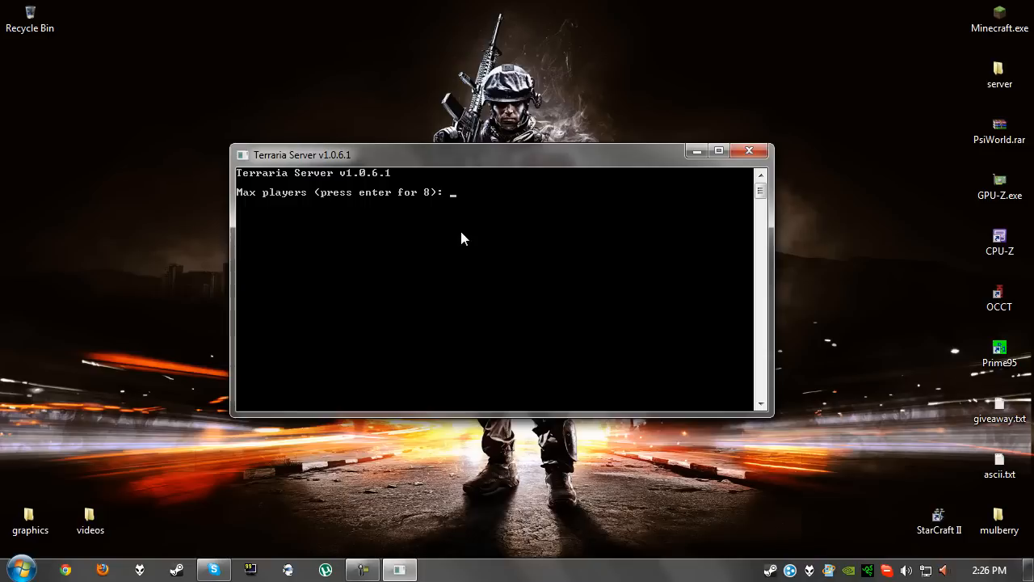
key(enter)
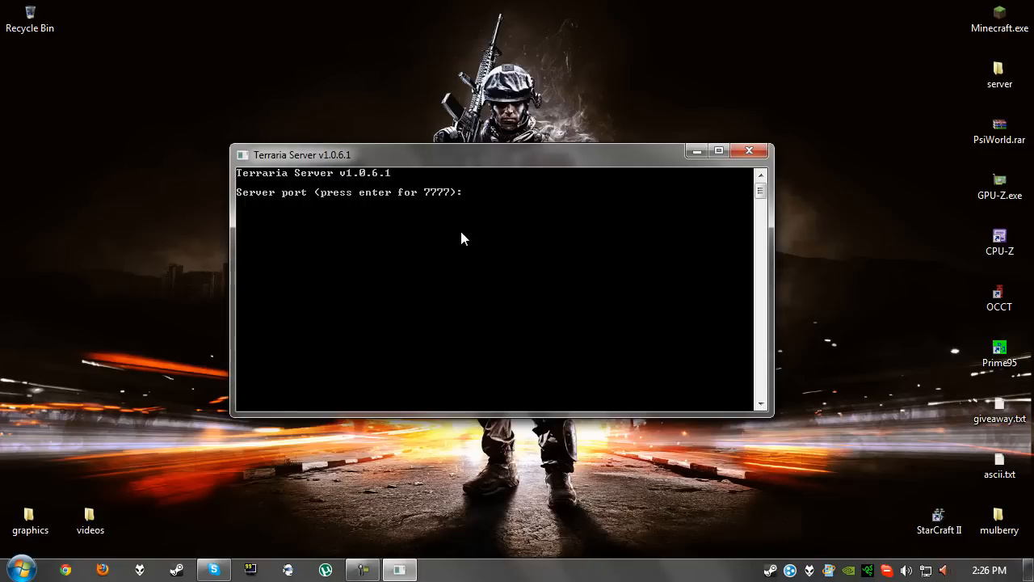
text(7777)
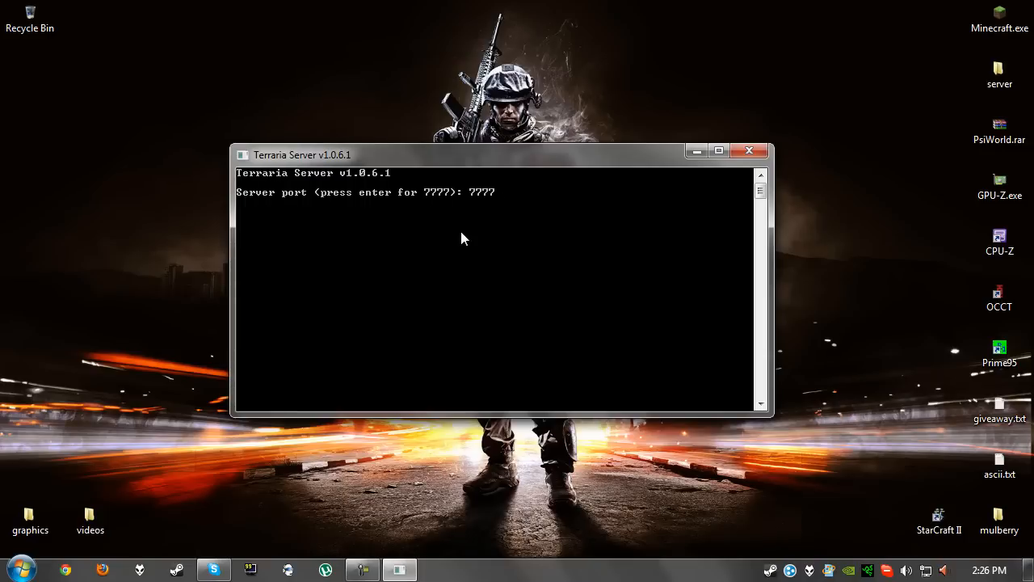
key(enter)
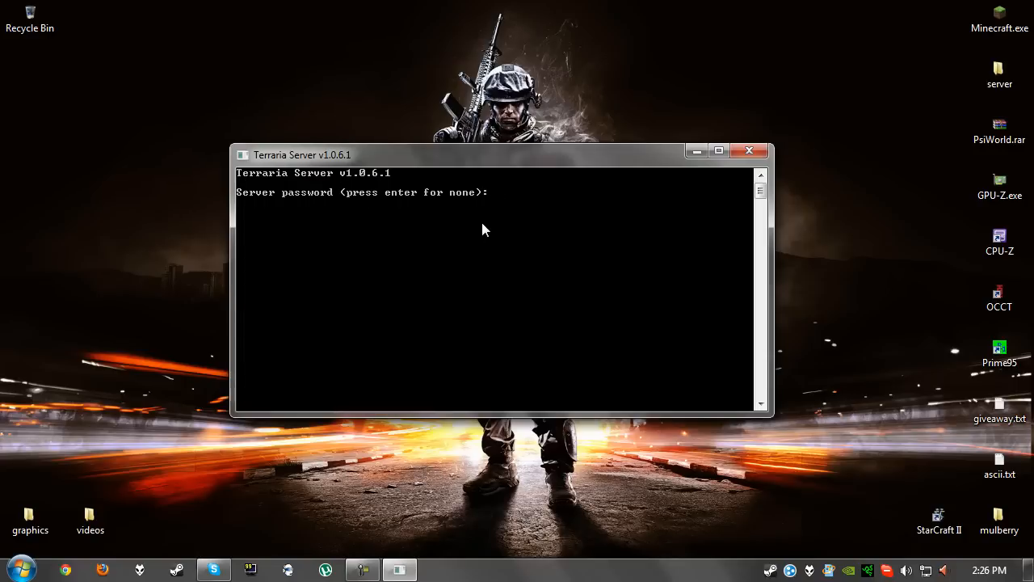
key(enter)
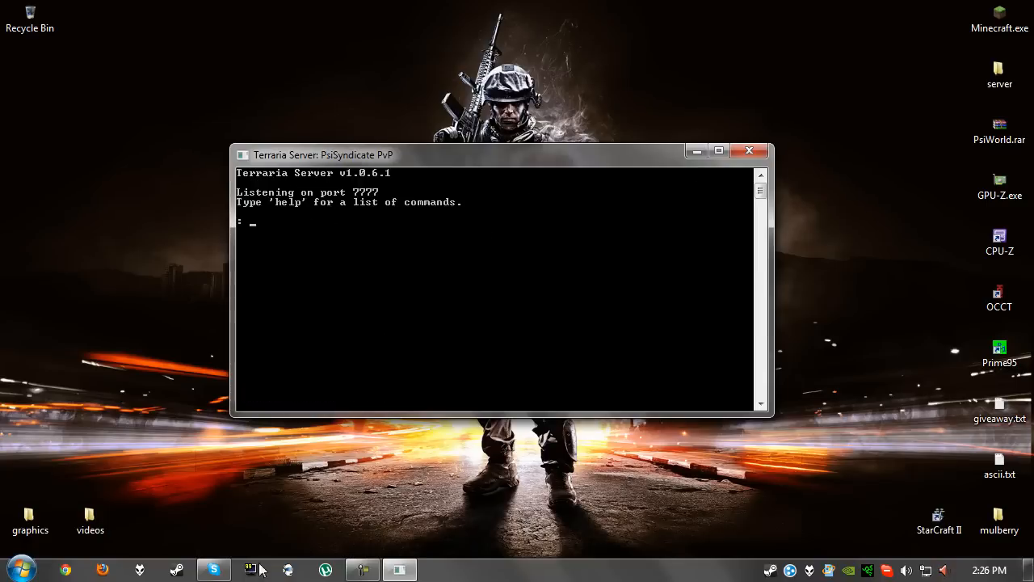
click(213, 570)
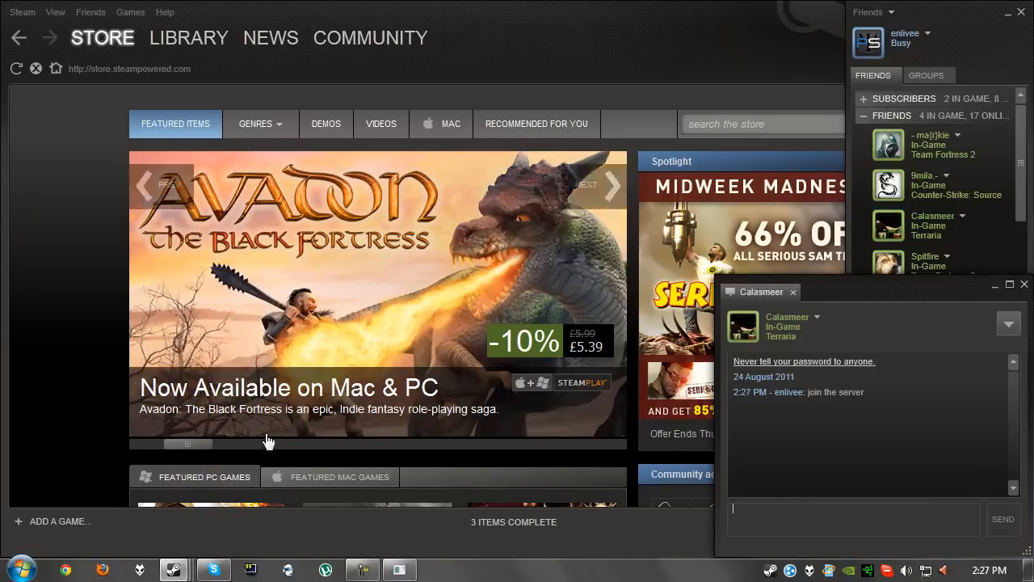
click(64, 570)
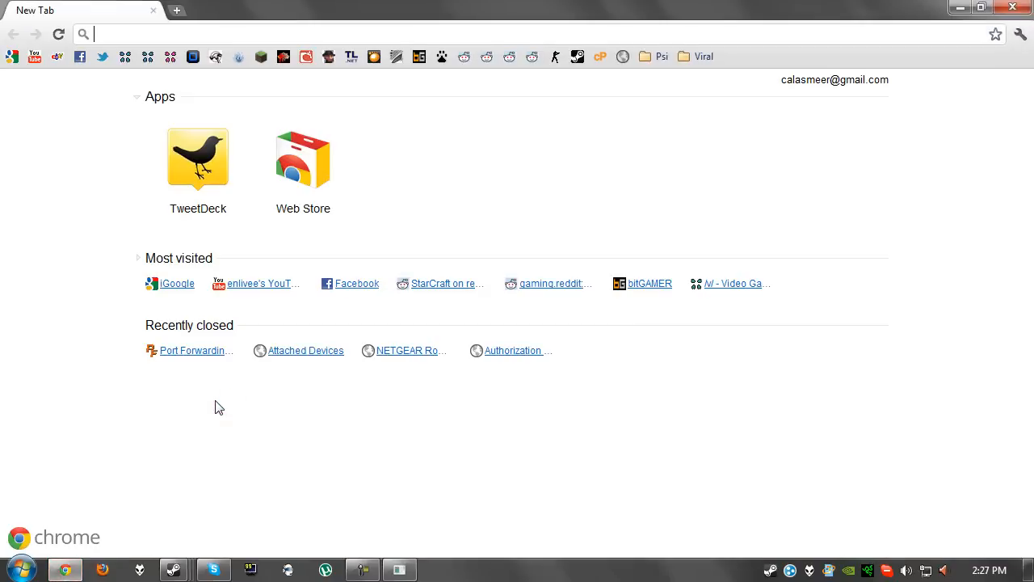
text(whatismyip)
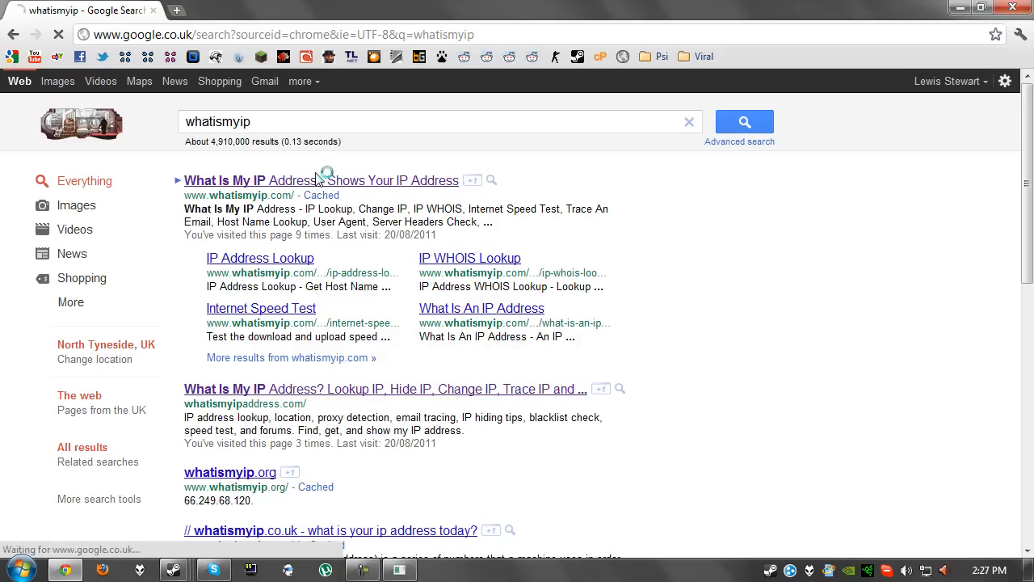
click(318, 180)
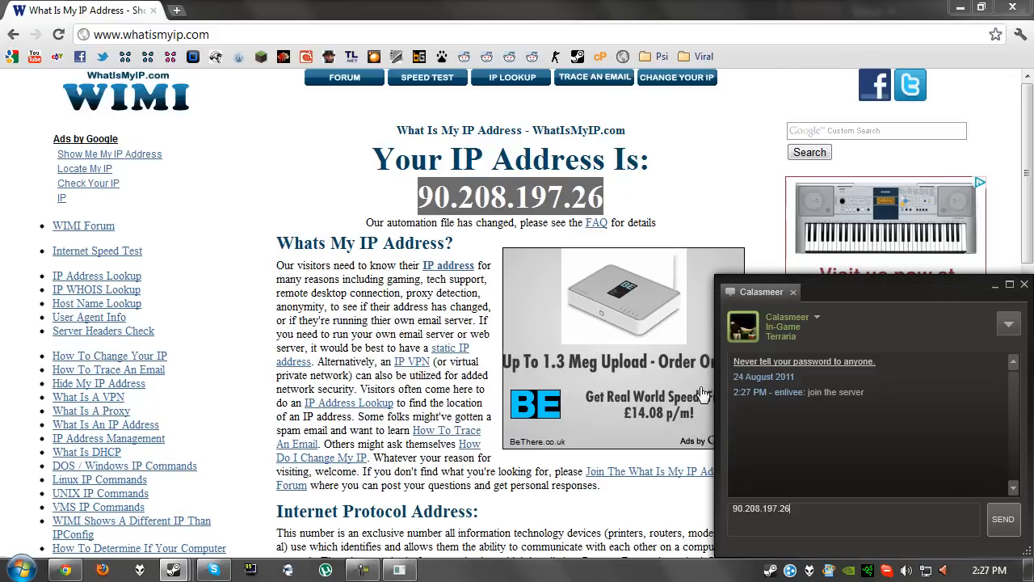
click(1004, 518)
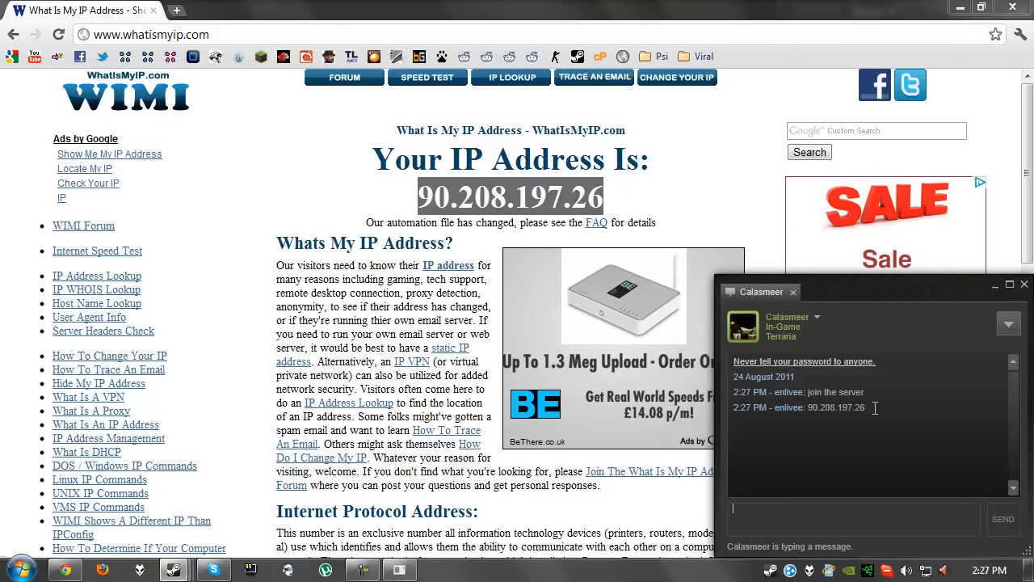
text(no)
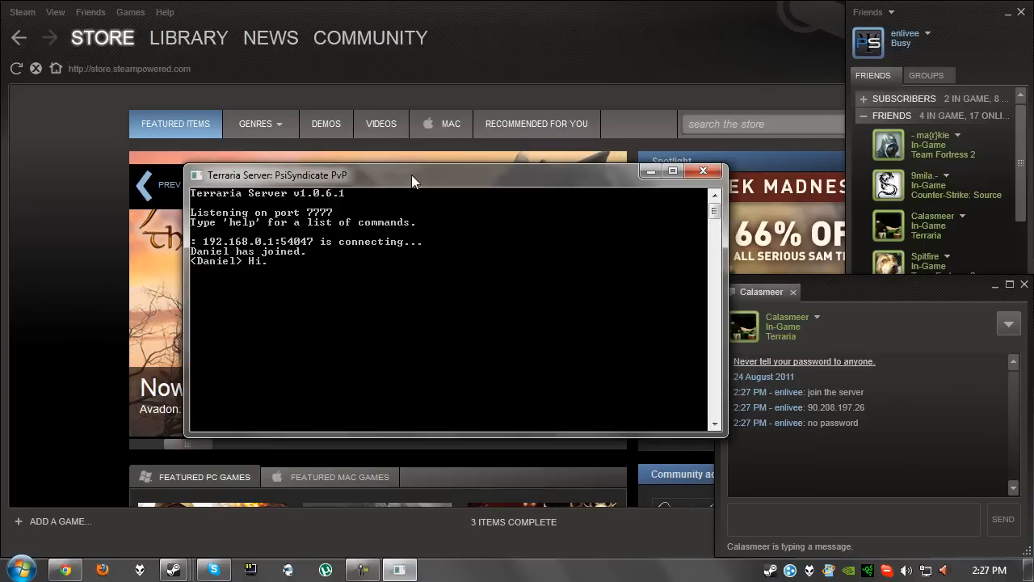
Reply 'hi' to the joined player with the say command in the server console.
text(say hi)
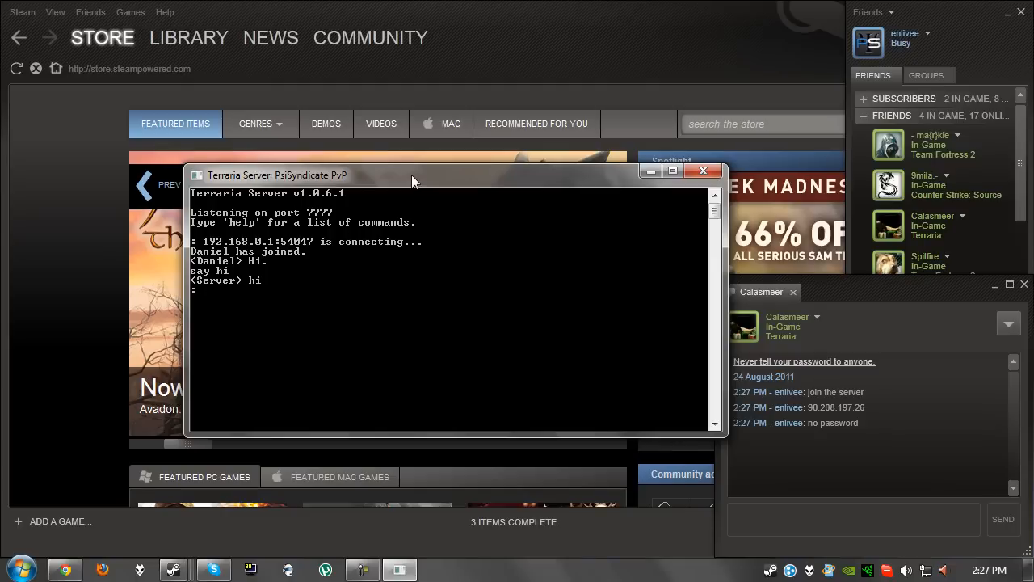
mouse_move(749, 198)
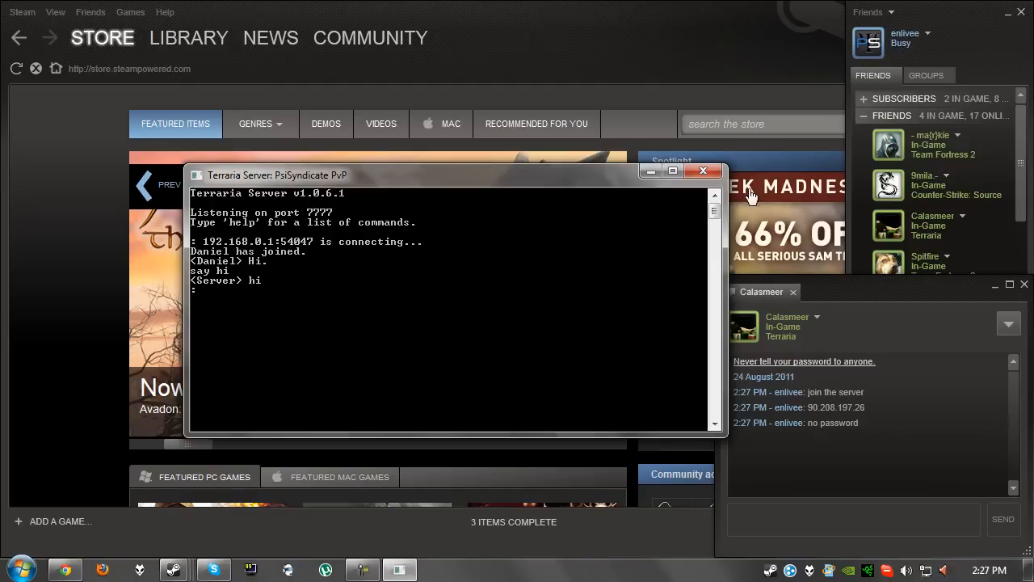